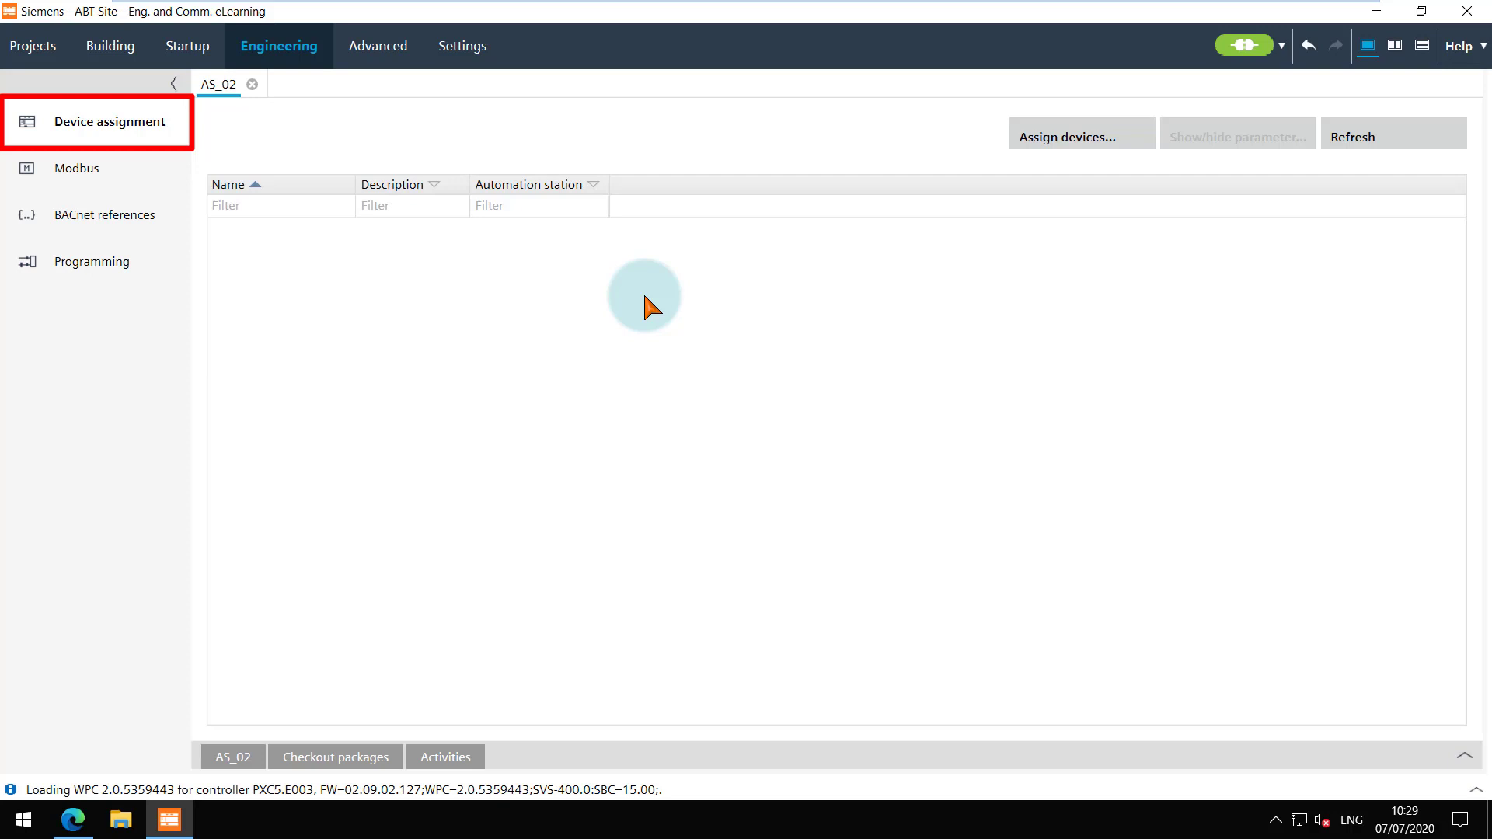
pyautogui.moveTo(1042, 183)
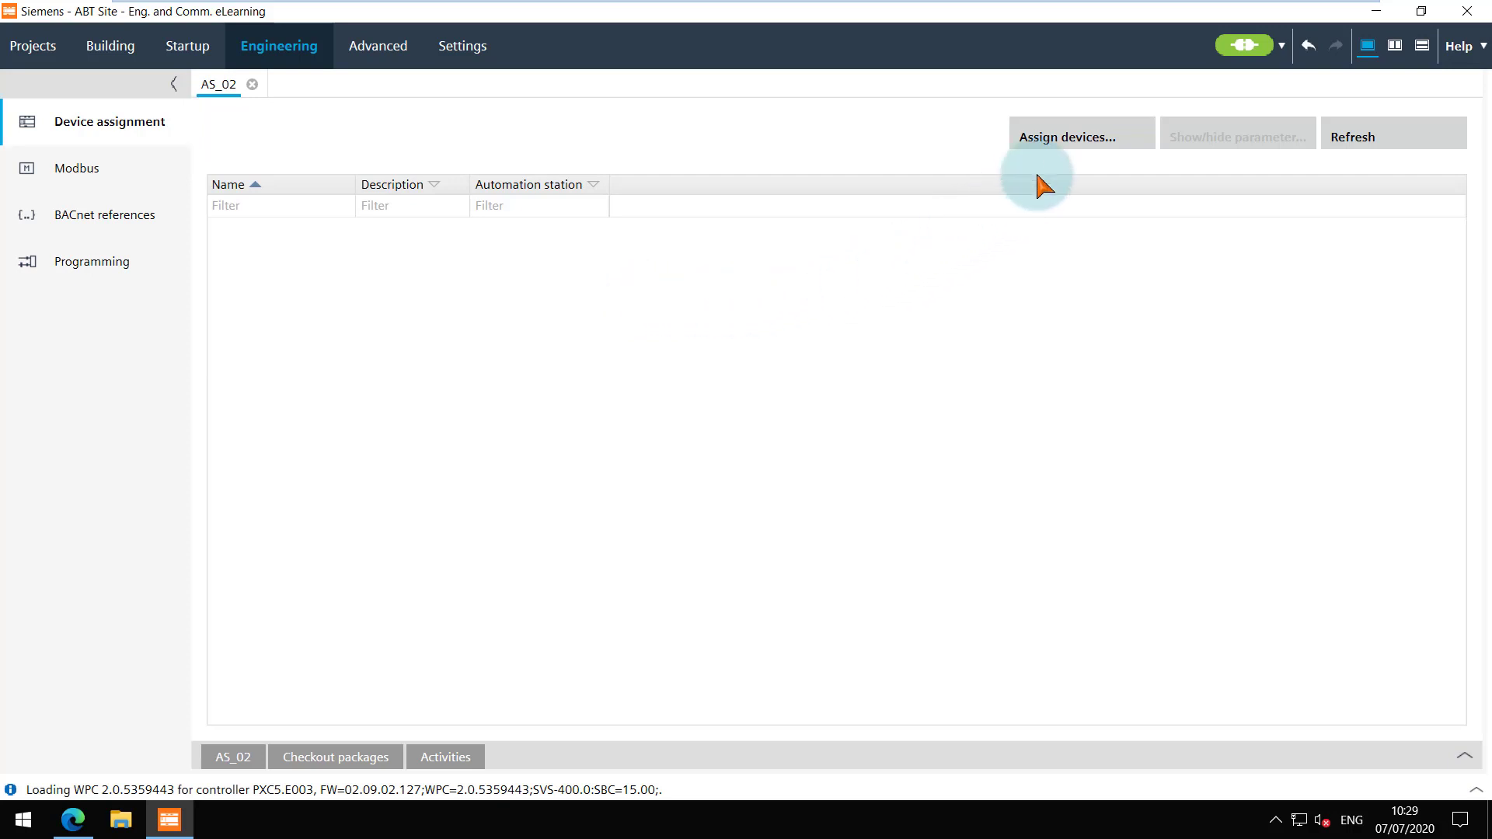
# In Assign devices, expand Building 01 and area A_02 and tick the HelloWorld plant for integration.
pyautogui.click(1080, 137)
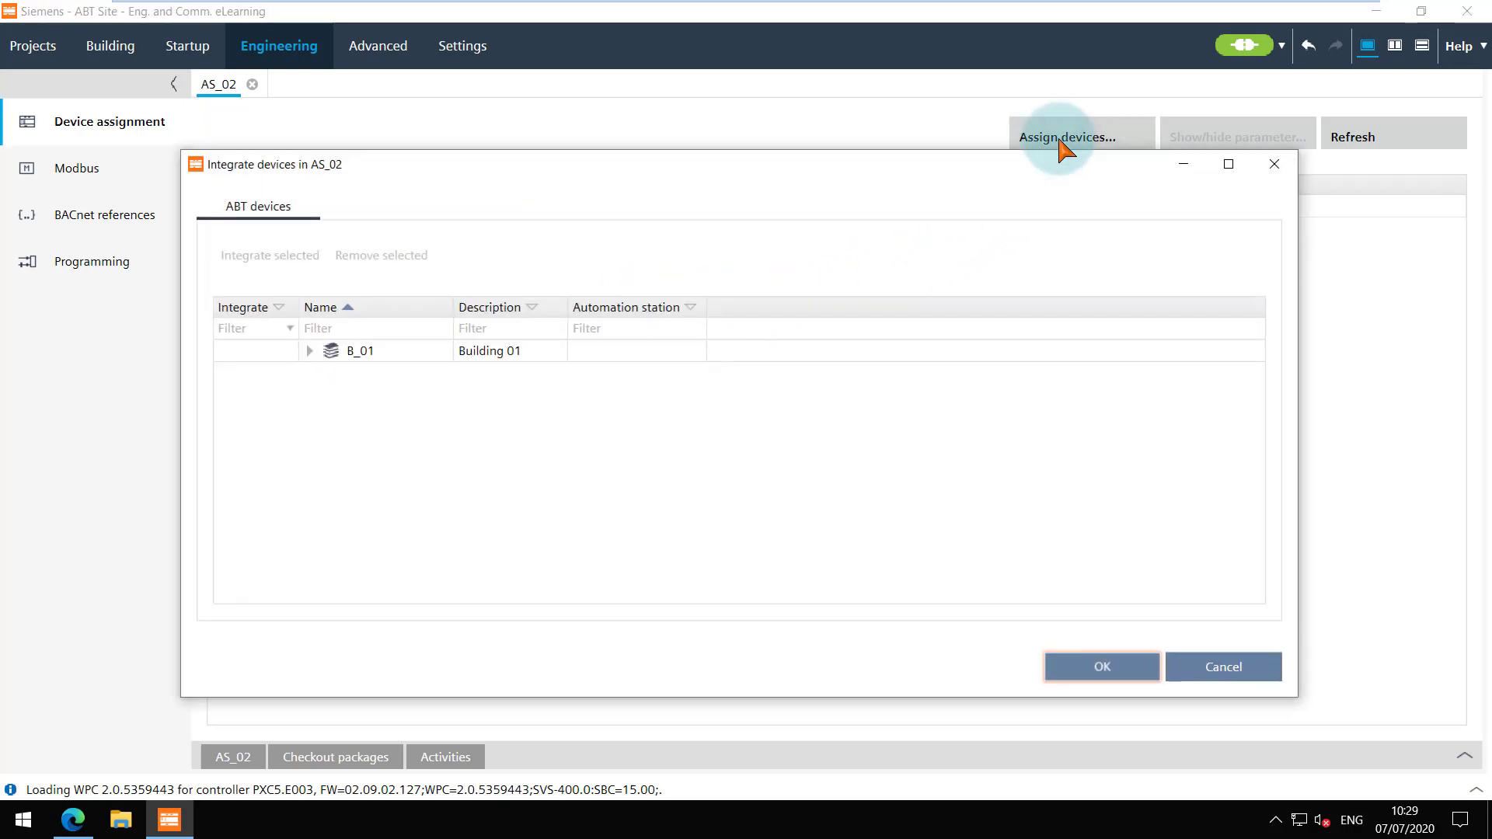
pyautogui.moveTo(332, 381)
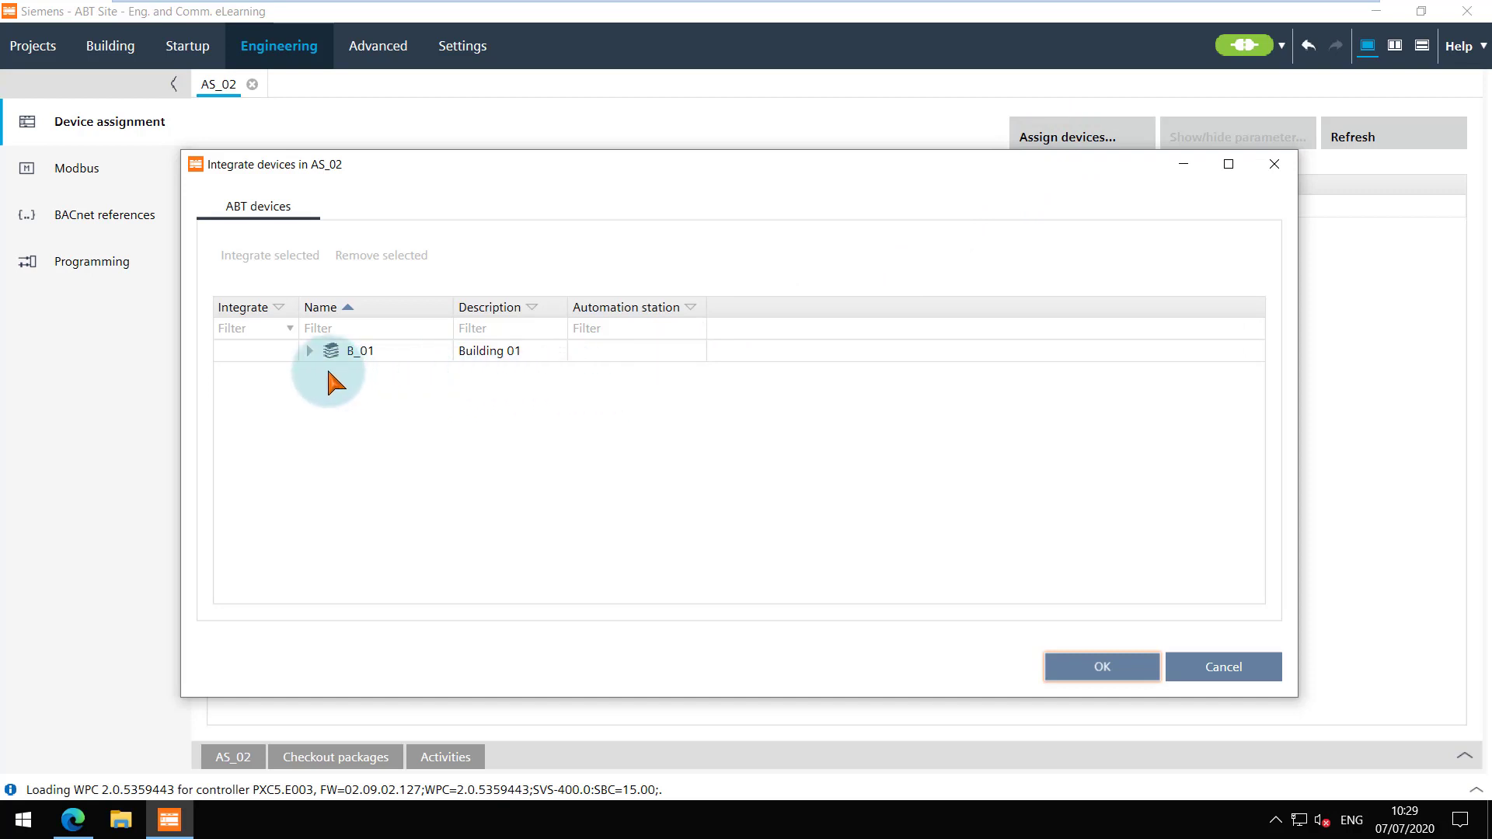
pyautogui.click(308, 350)
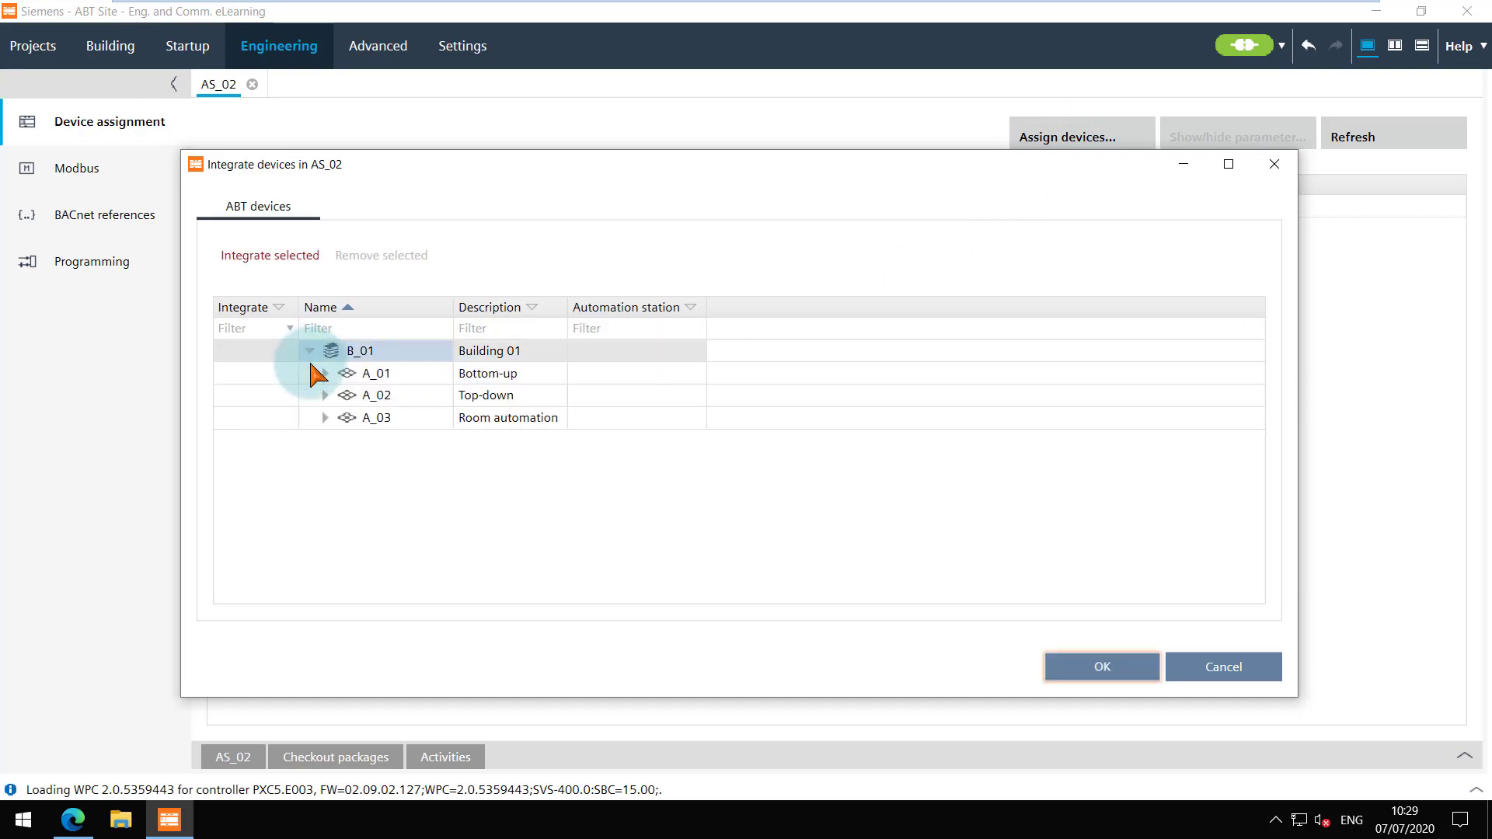
pyautogui.click(376, 395)
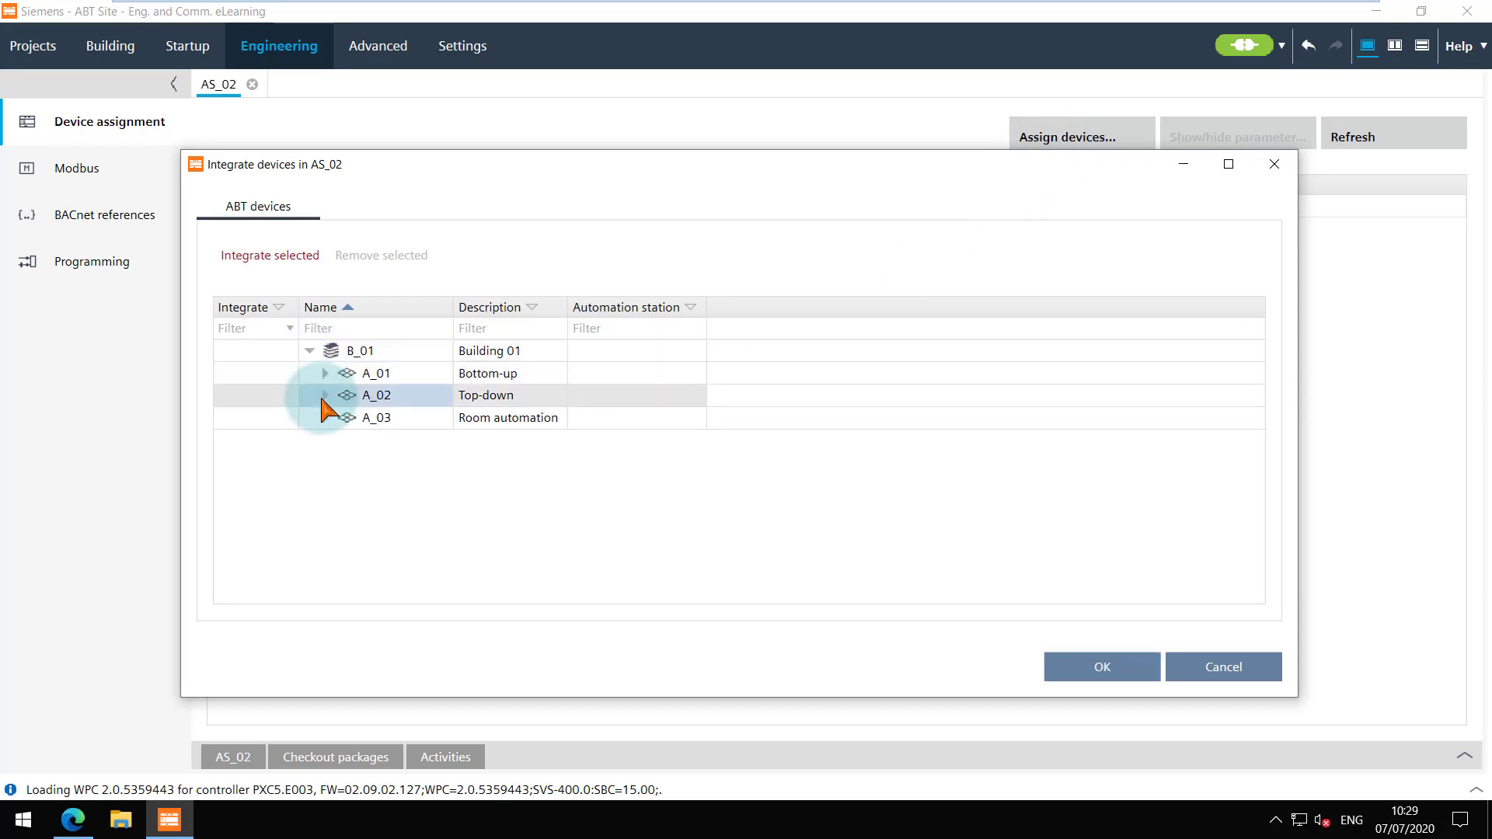
pyautogui.click(325, 395)
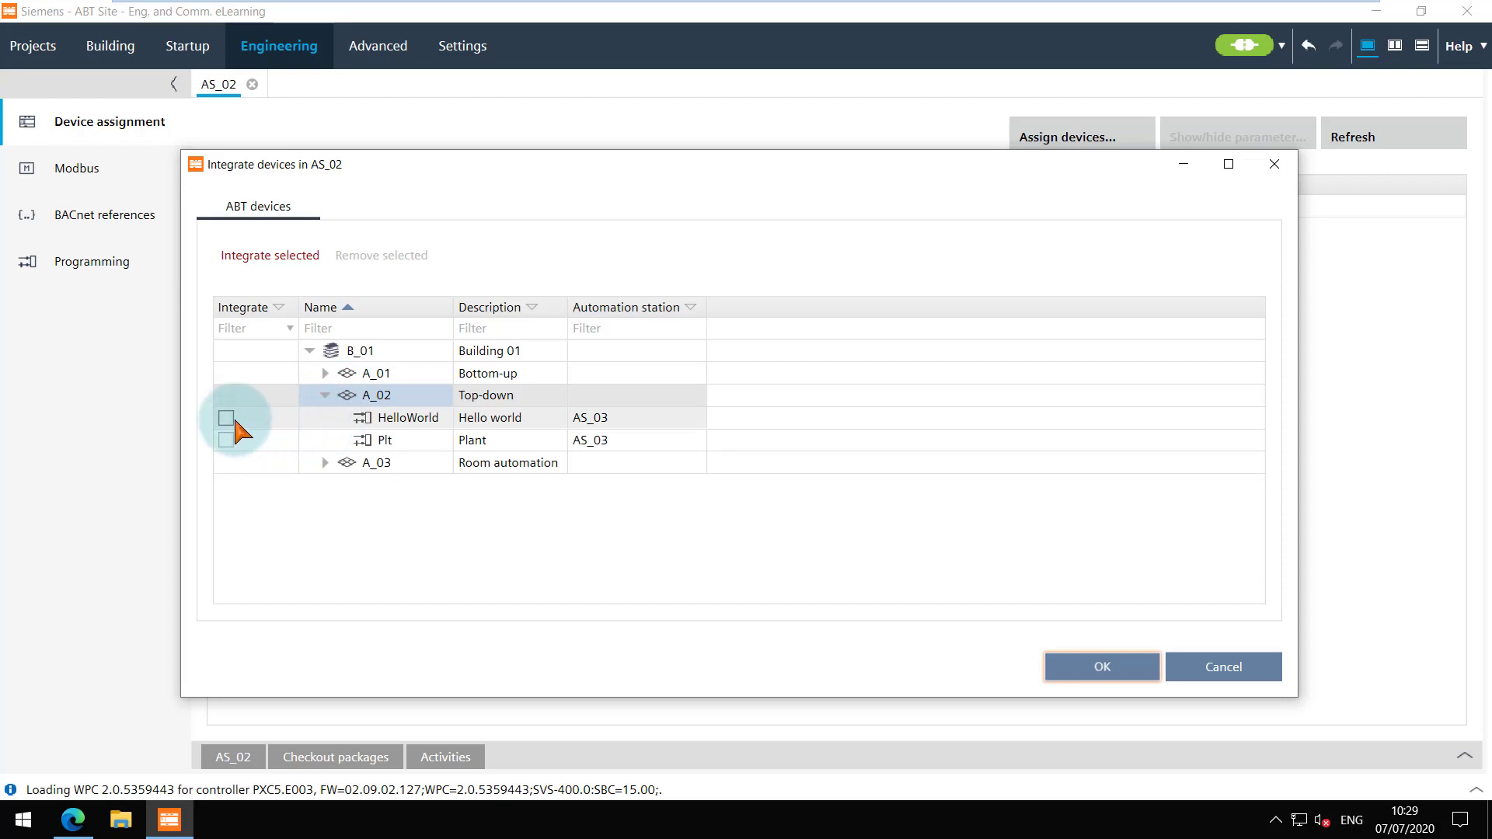
pyautogui.click(227, 418)
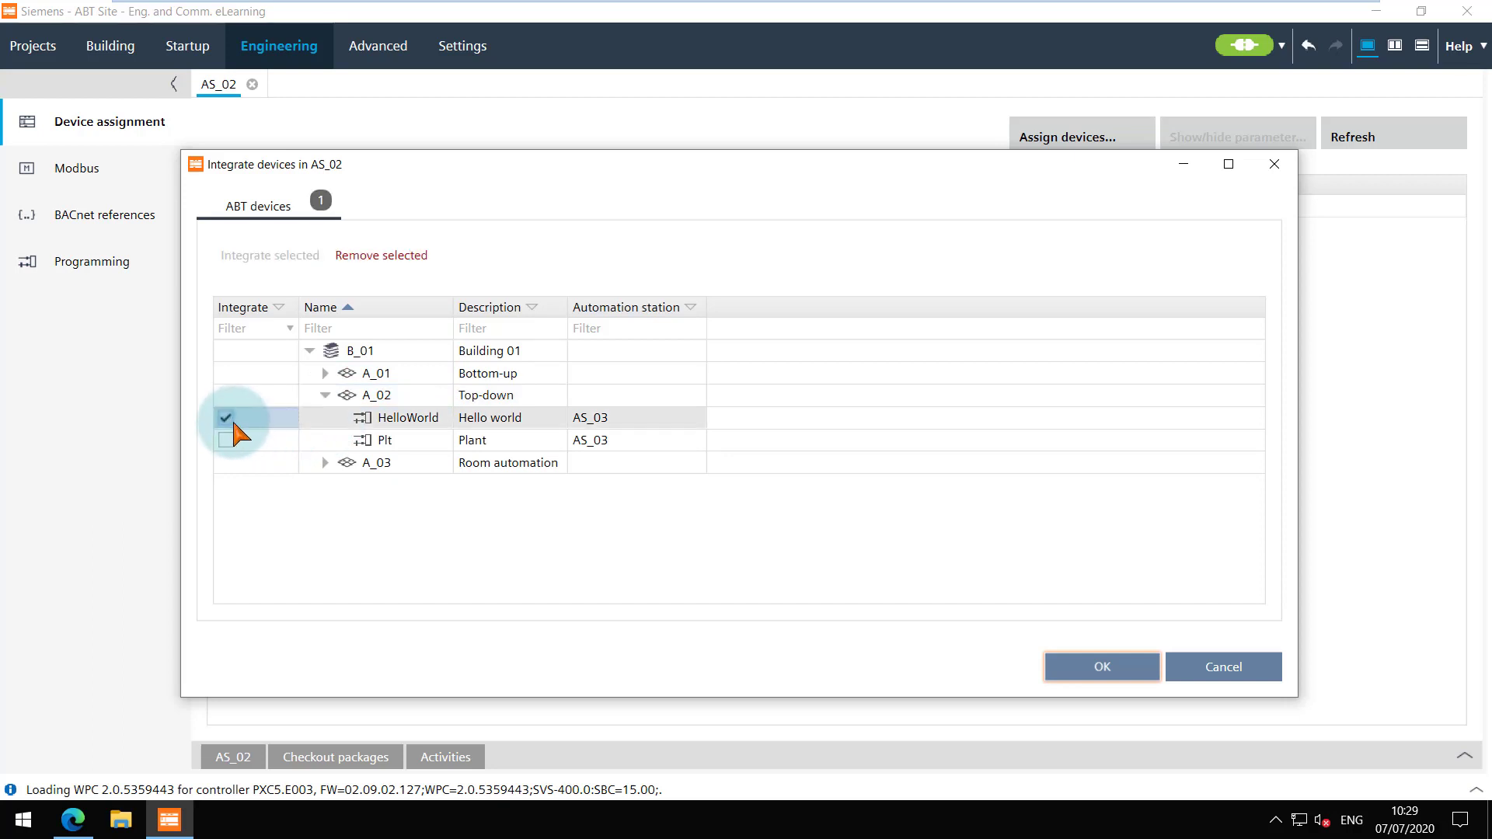
# Expand area A_03 and Floor 01 and tick rooms R_01 and R_02 for integration.
pyautogui.click(325, 463)
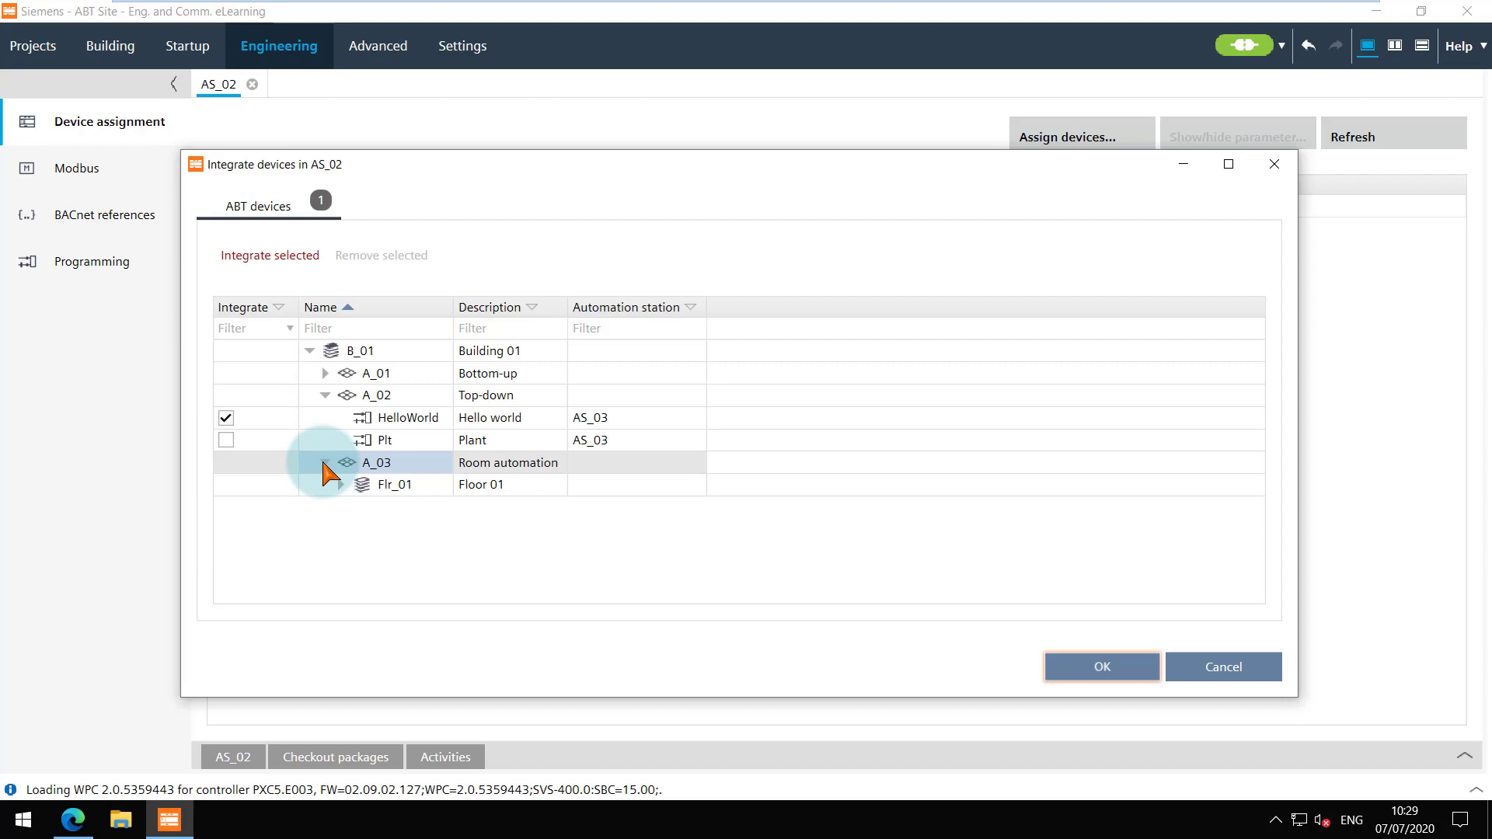
pyautogui.click(341, 485)
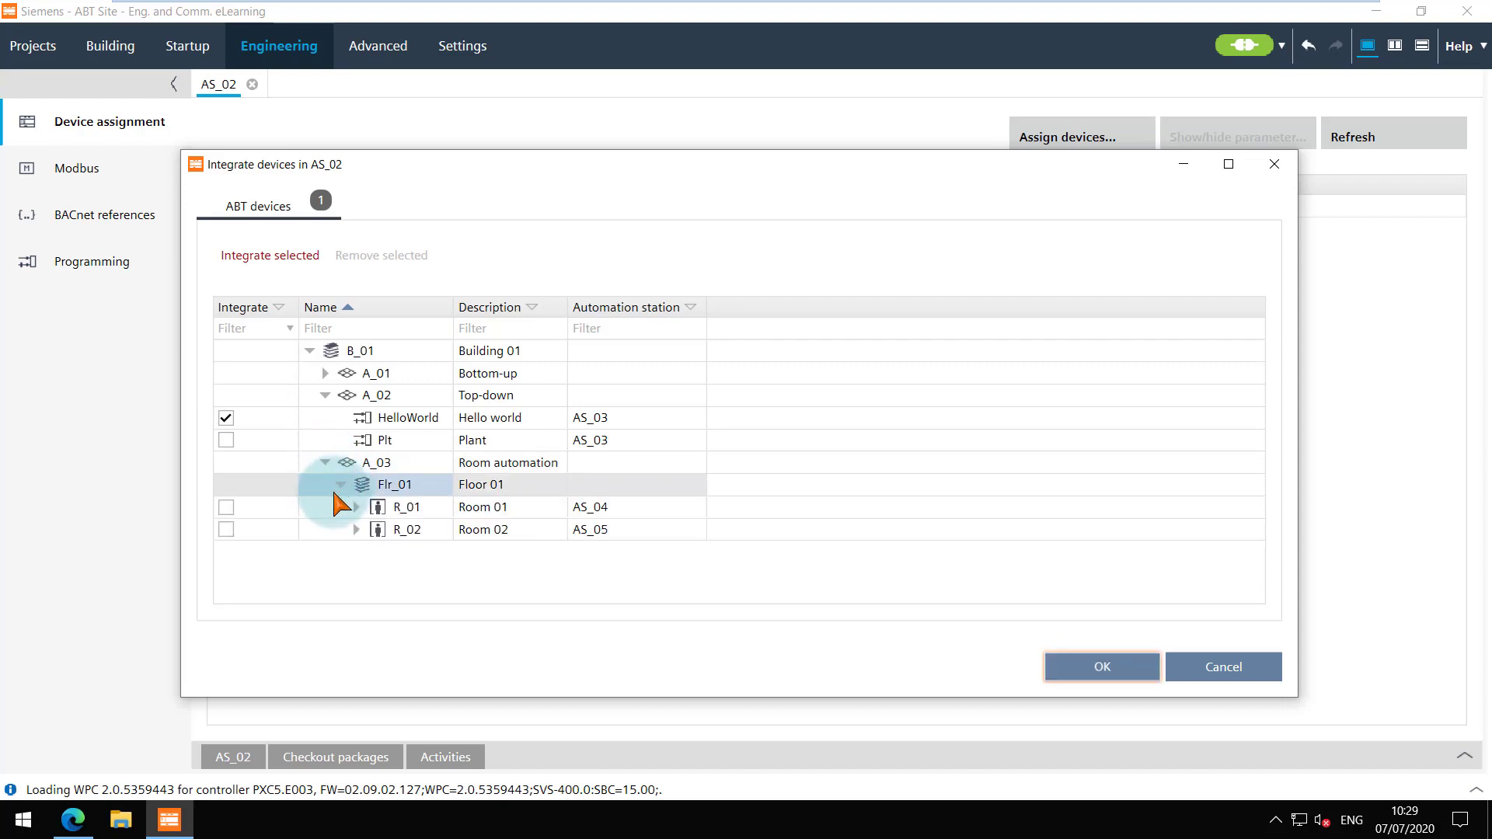
pyautogui.click(227, 507)
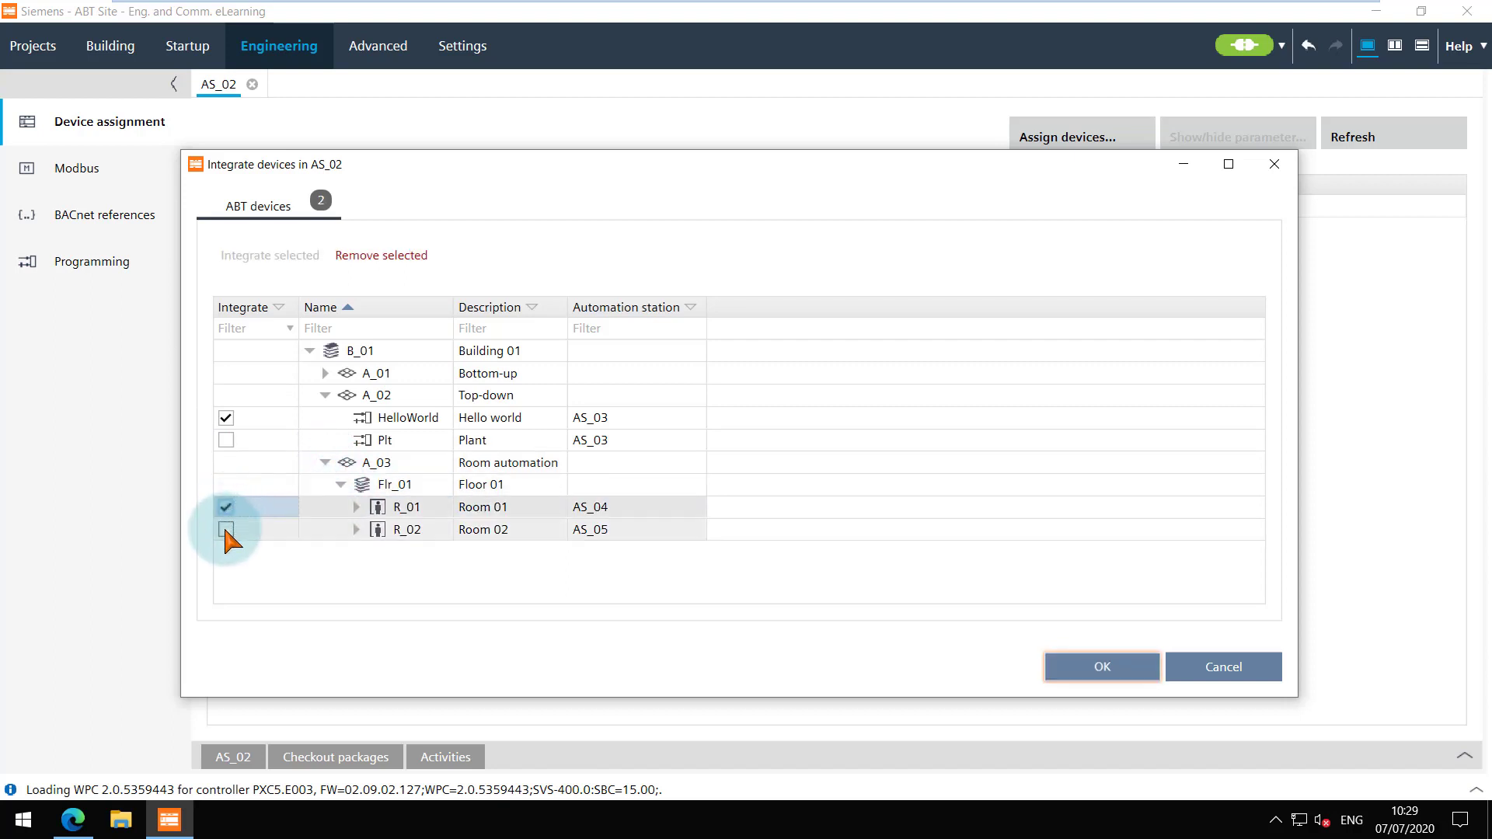
pyautogui.click(227, 530)
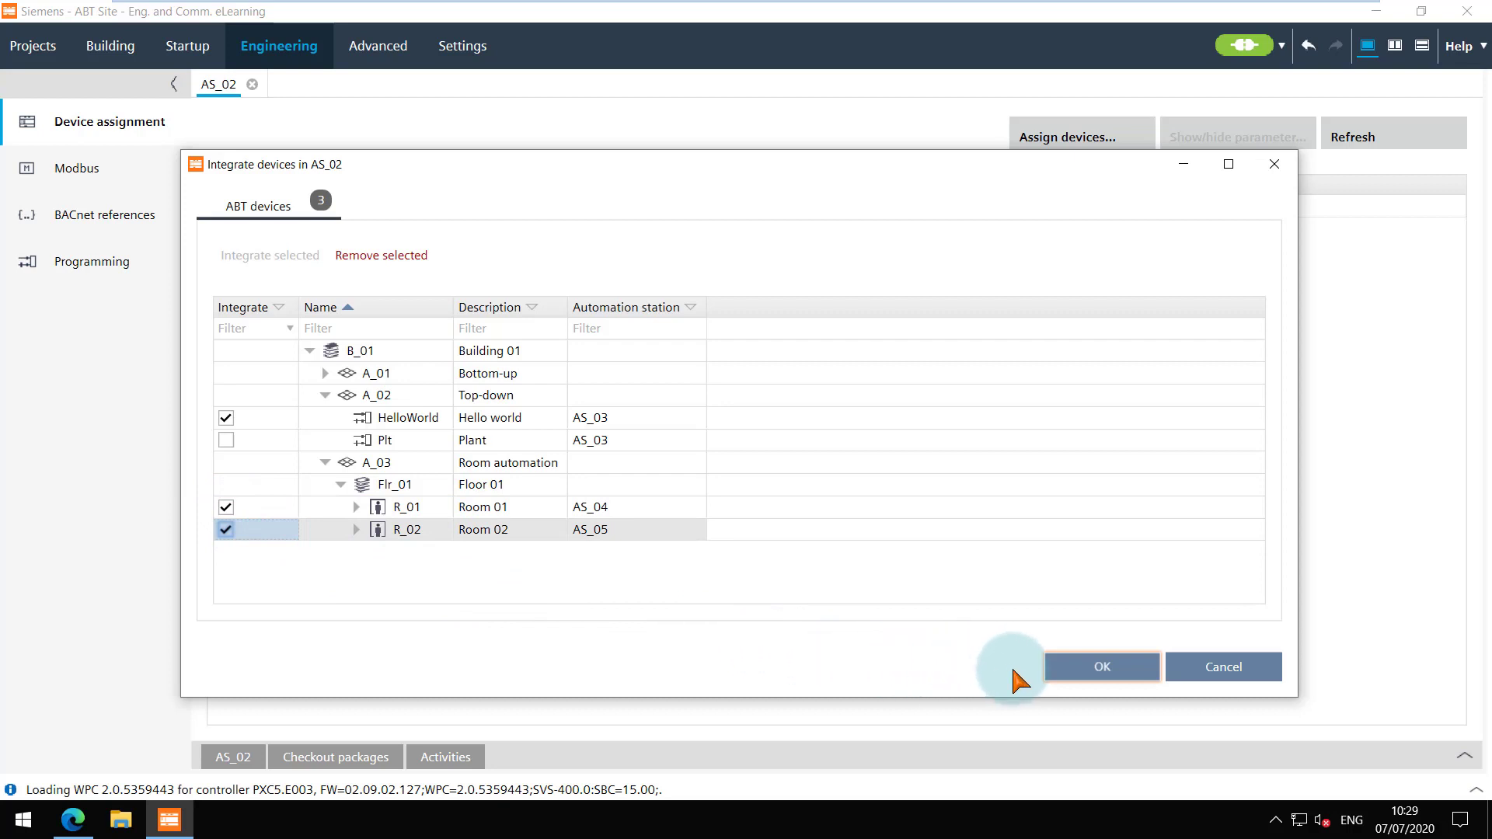
# Confirm the integration and expand Building 01 and Floor 01 to verify HelloWorld, R_01 and R_02 are assigned.
pyautogui.click(1100, 667)
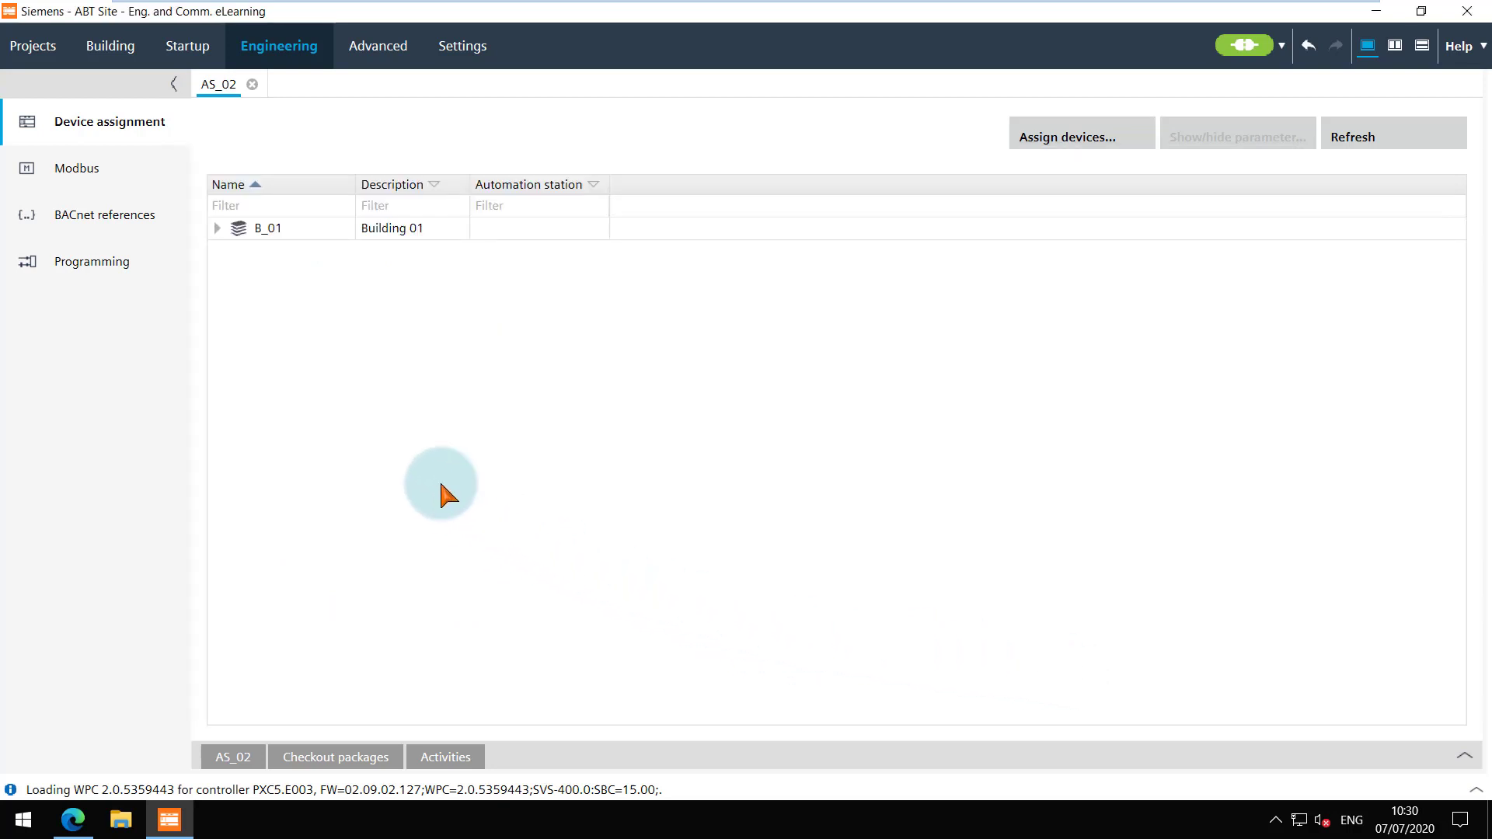
pyautogui.click(218, 226)
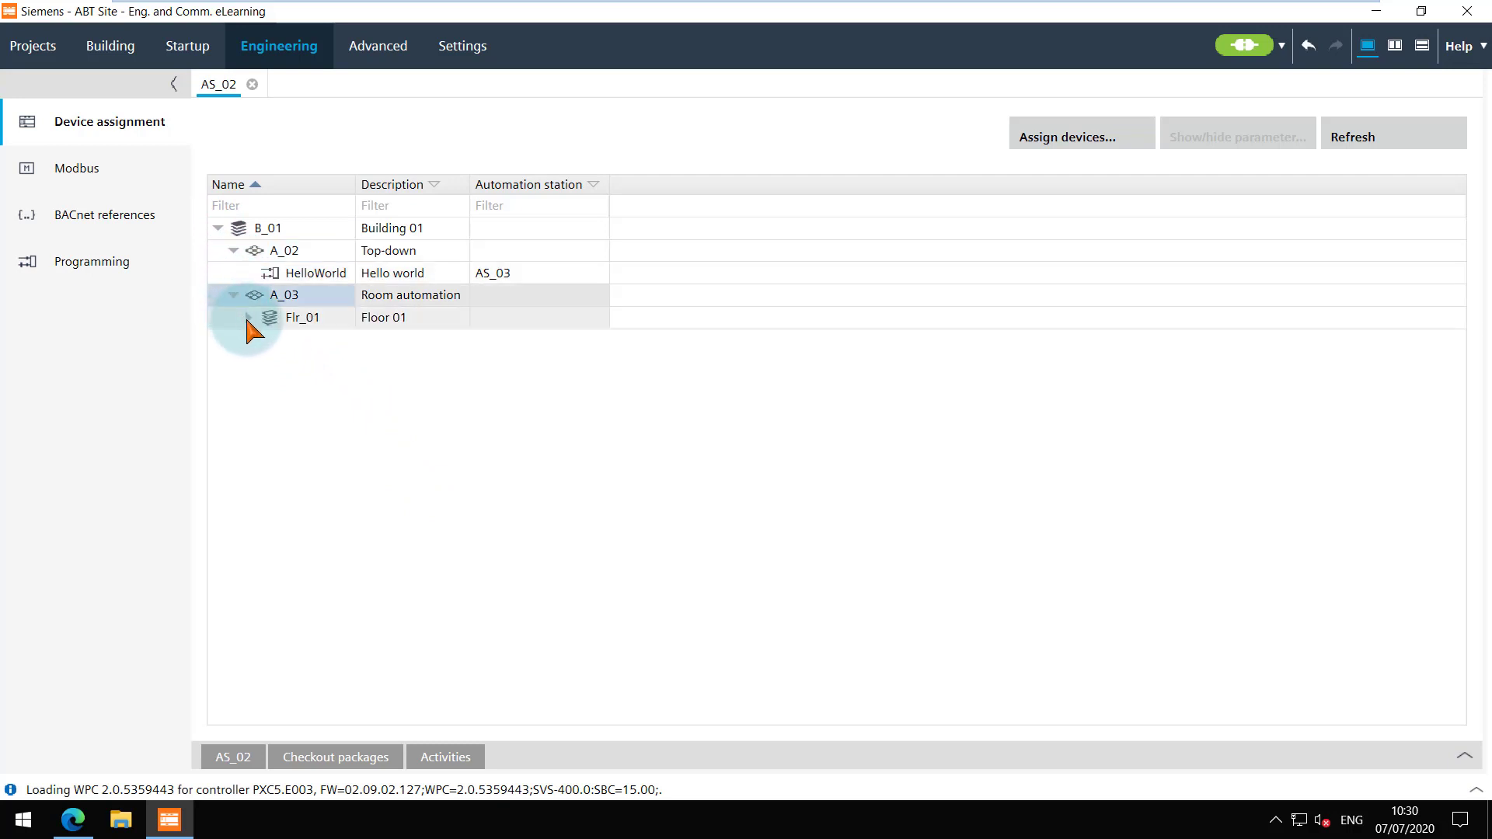
pyautogui.click(233, 317)
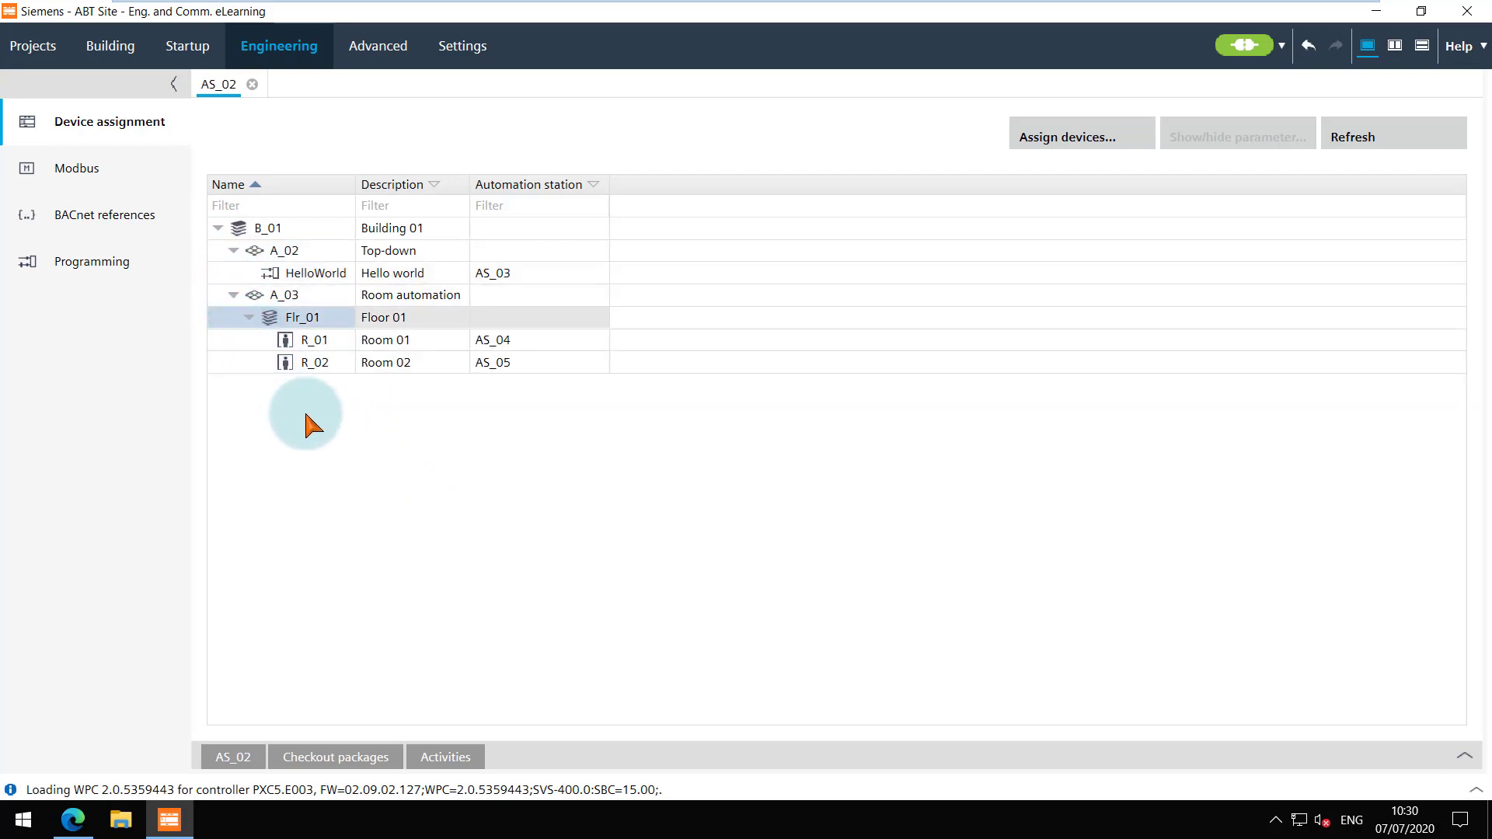
pyautogui.moveTo(188, 45)
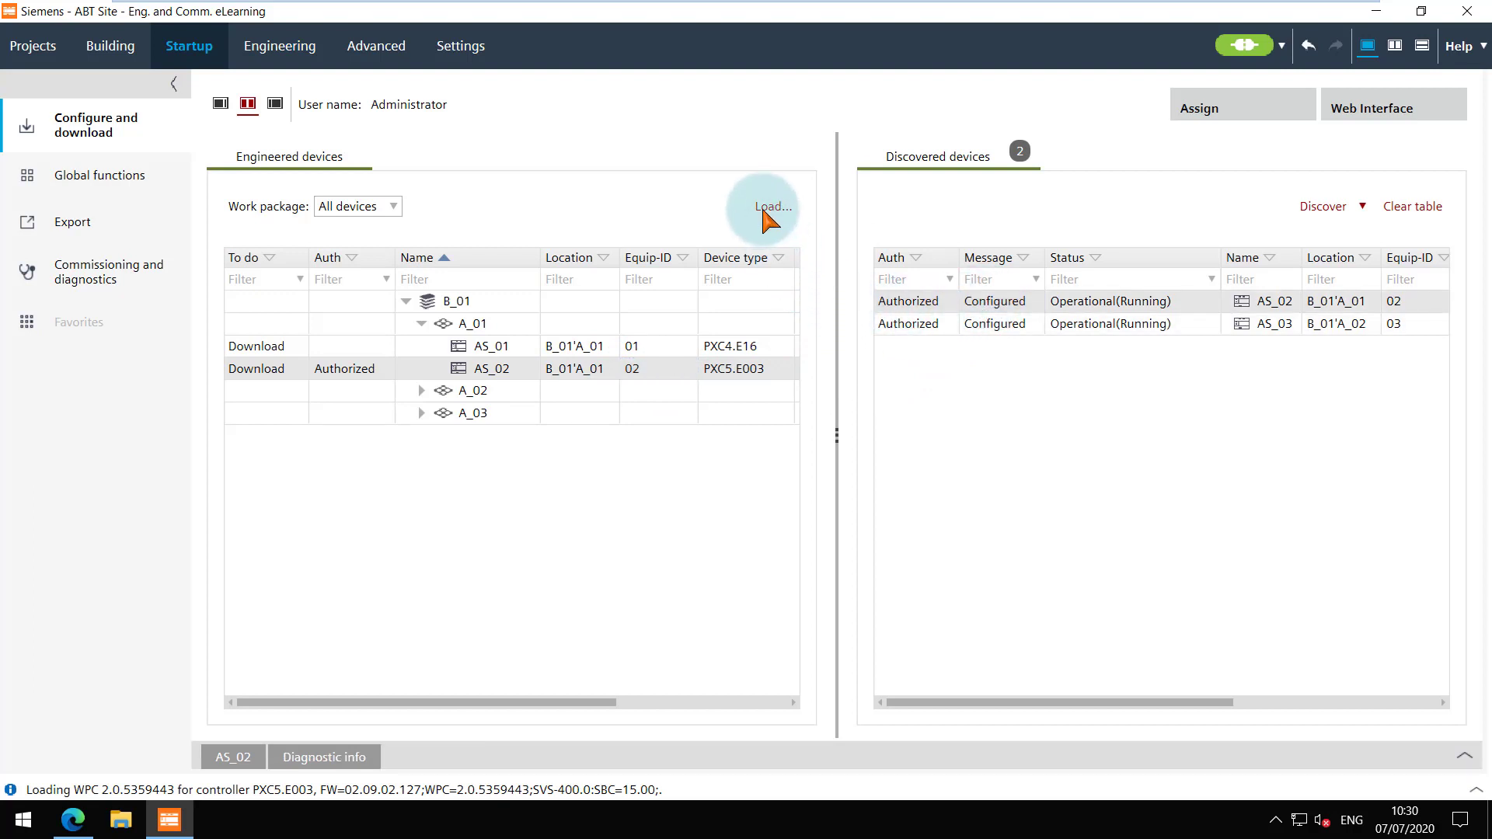
# Load the Application configuration to AS_02, confirming the system devices download prompt.
pyautogui.click(771, 207)
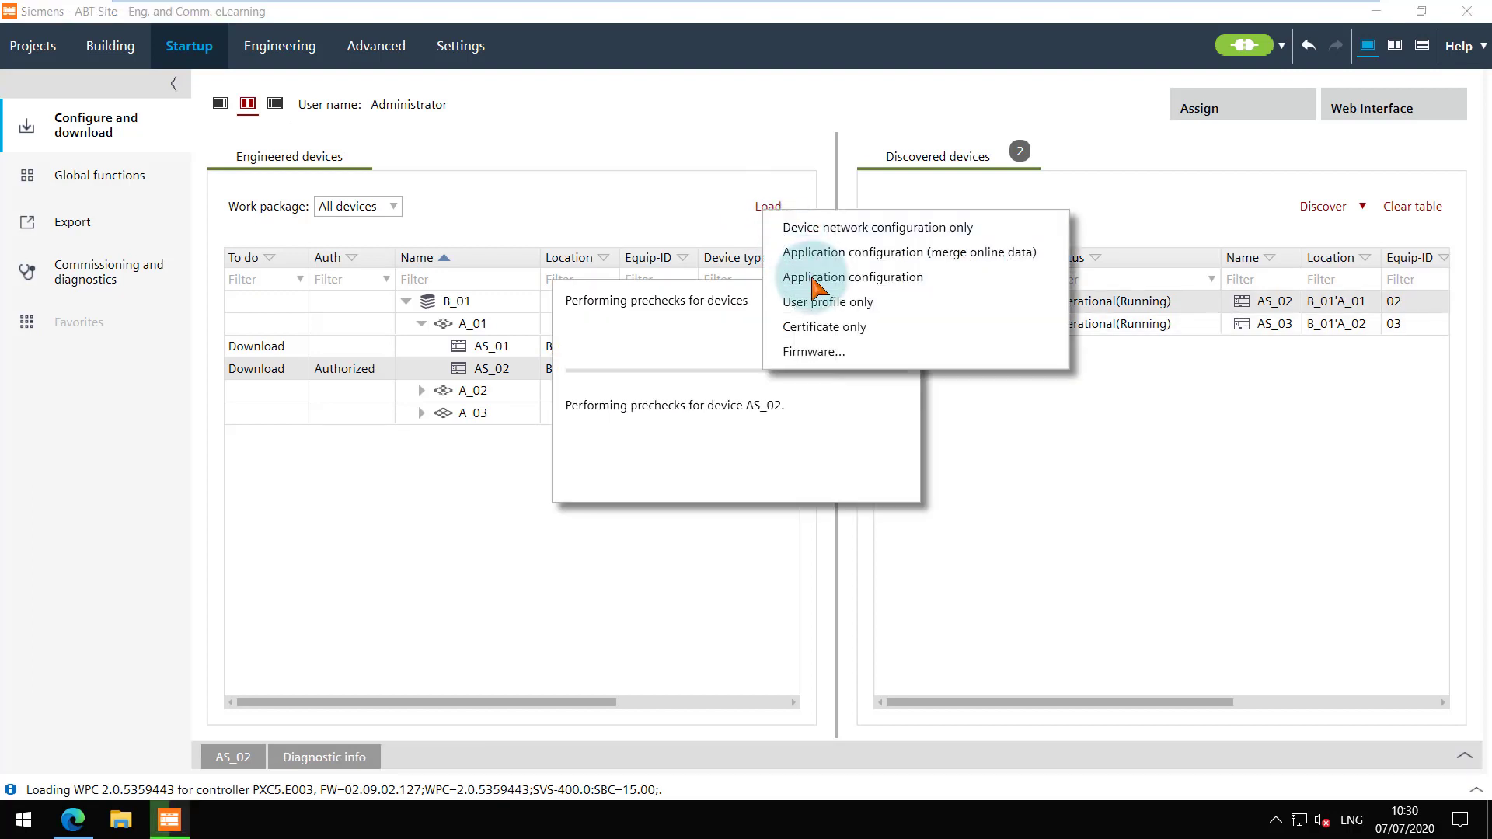
pyautogui.click(850, 276)
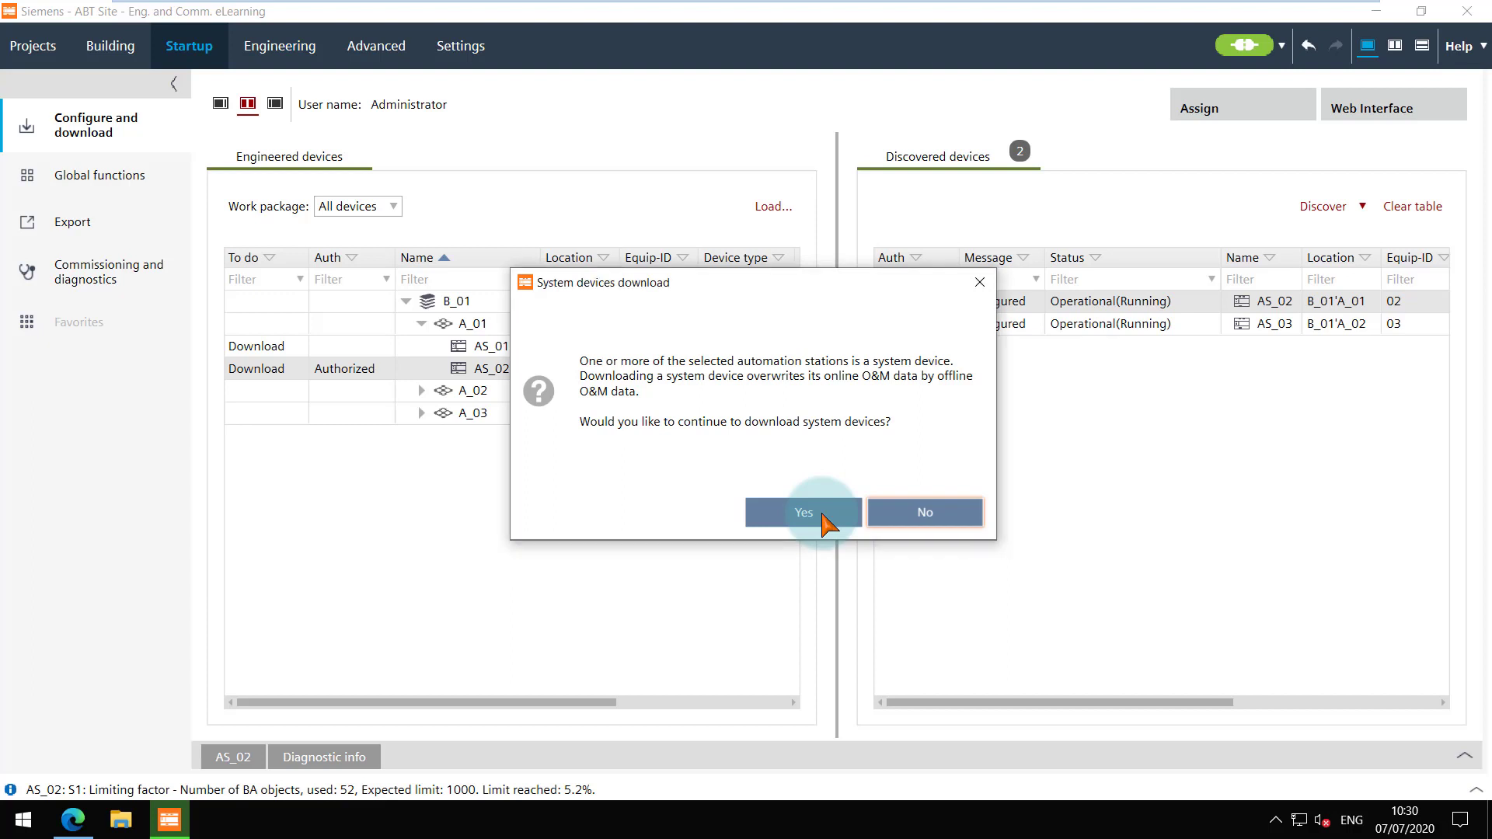
pyautogui.click(802, 511)
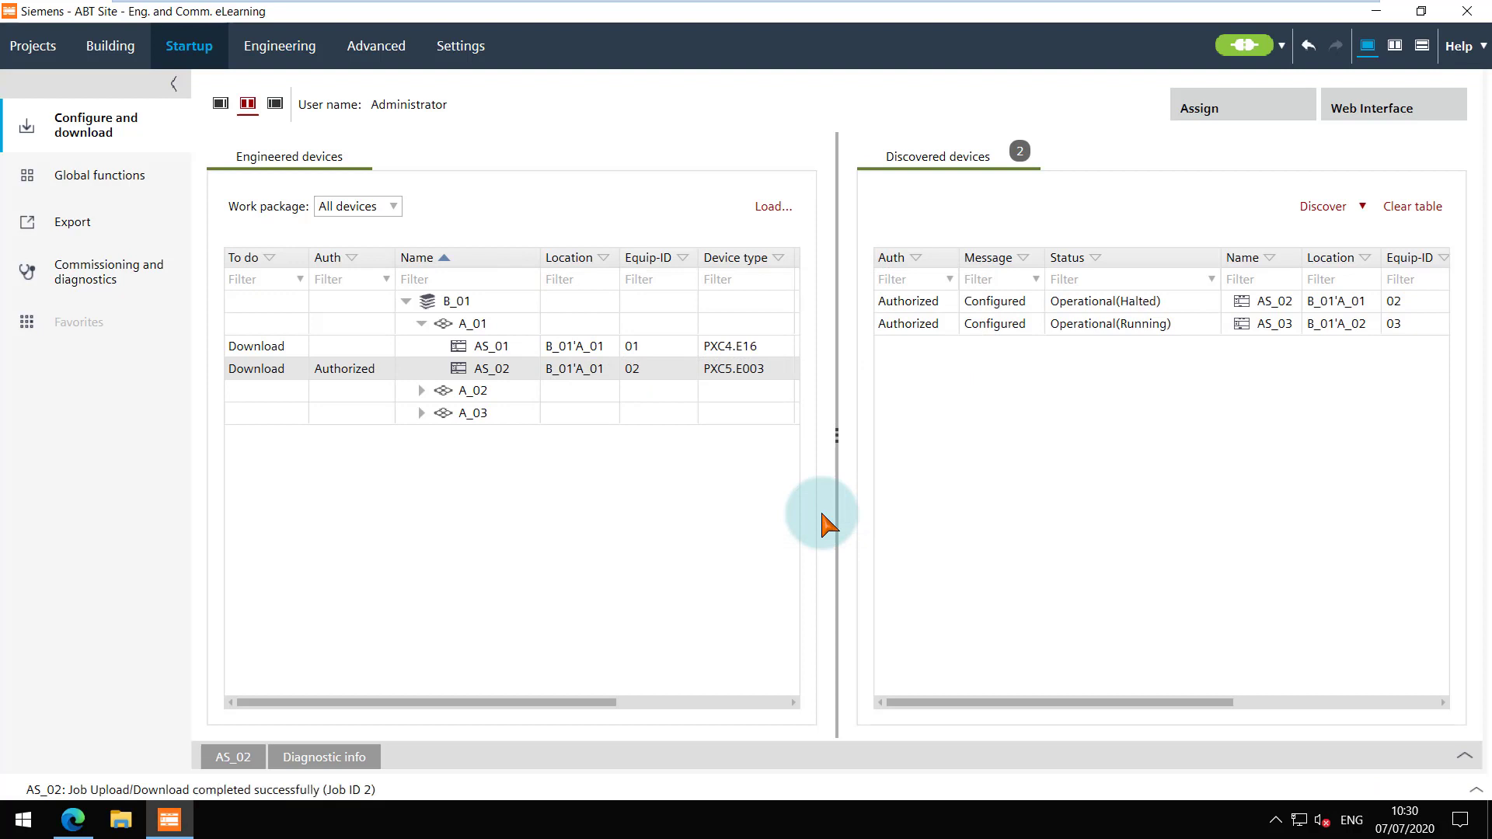
pyautogui.moveTo(1012, 328)
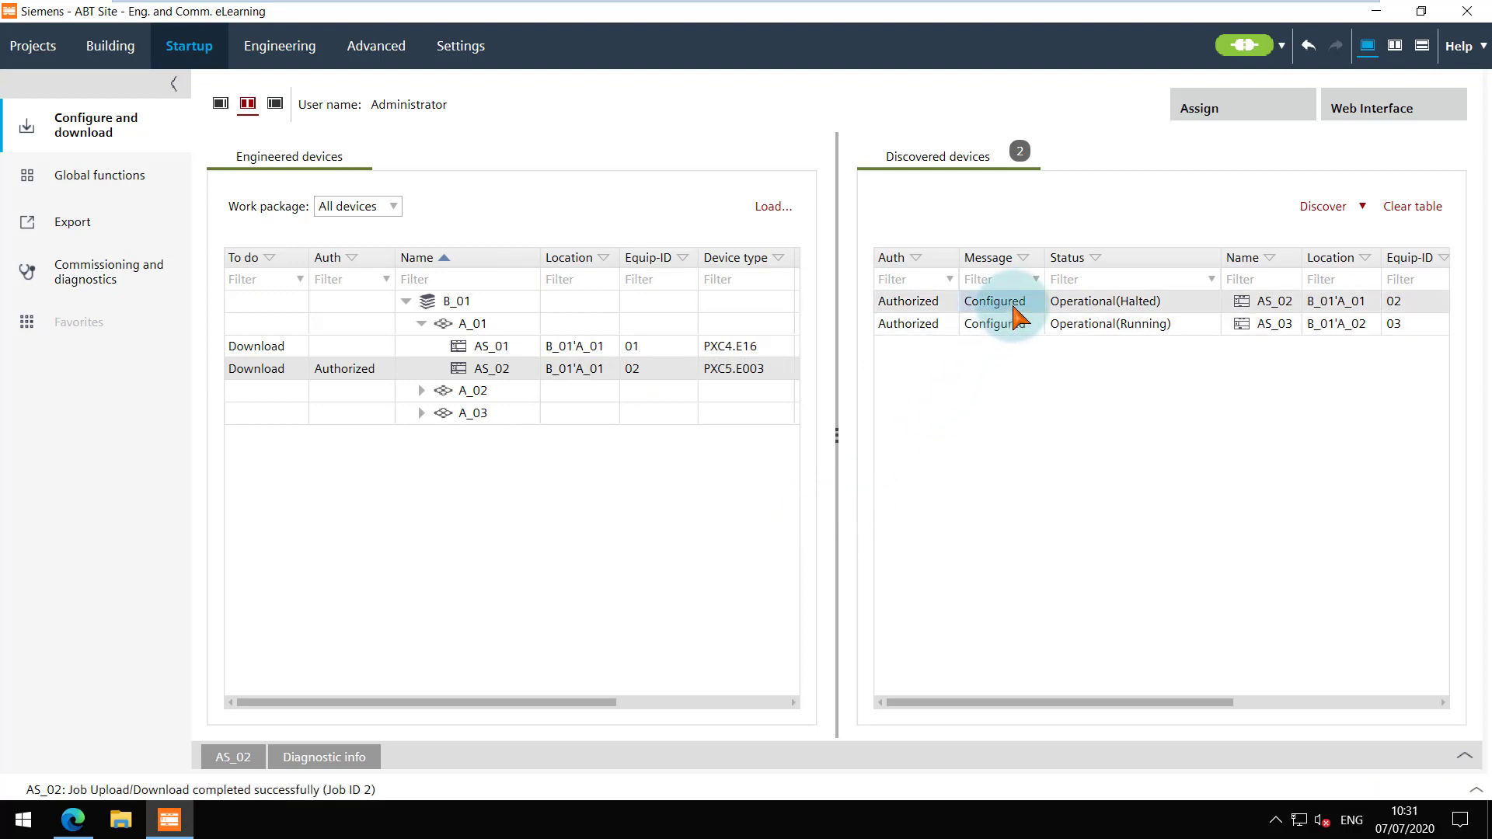
pyautogui.moveTo(1368, 107)
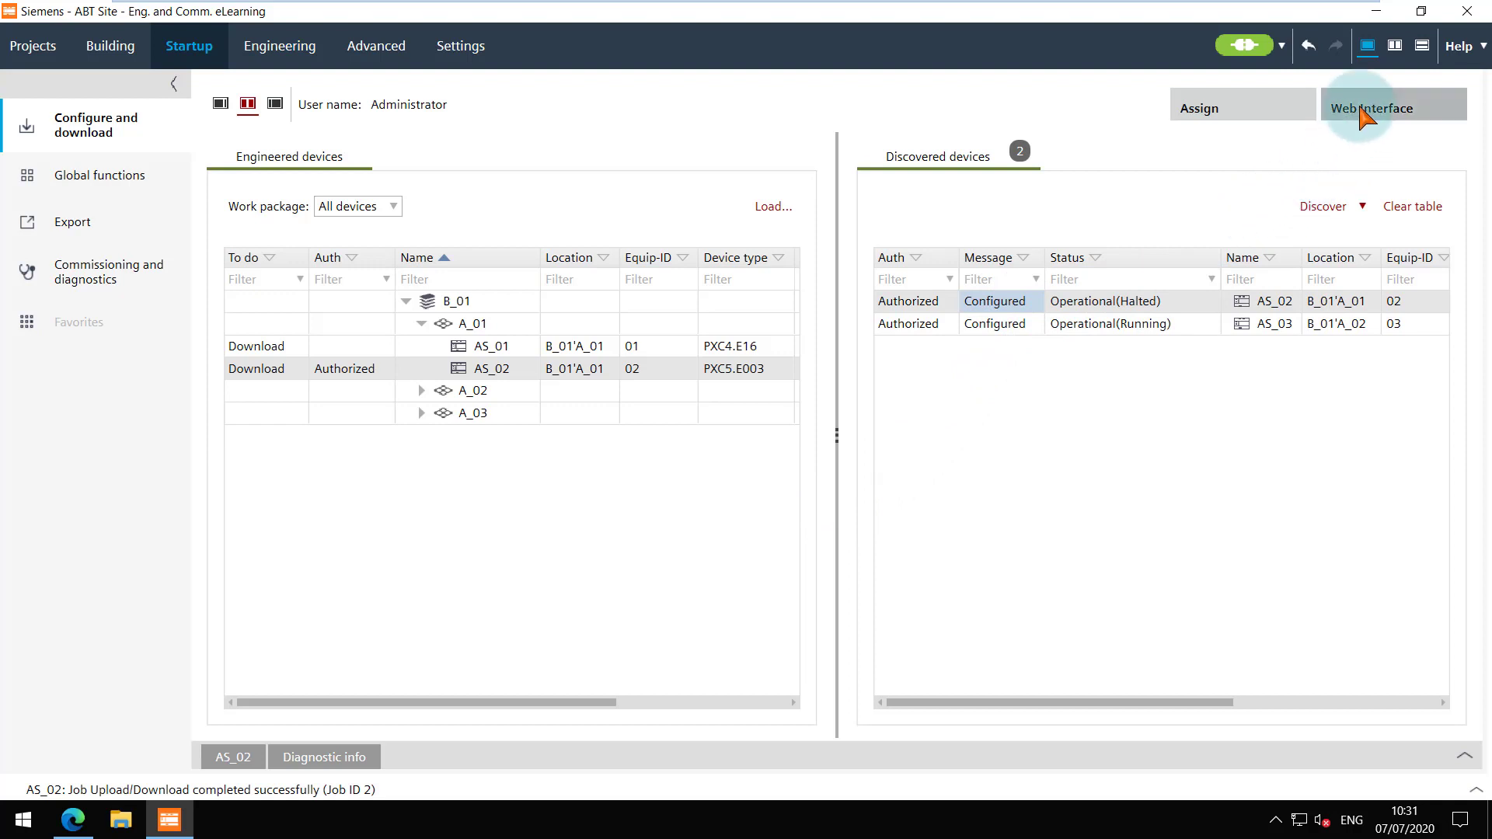
# In AS_02's web interface, start the halted program so its state becomes Running.
pyautogui.click(1389, 107)
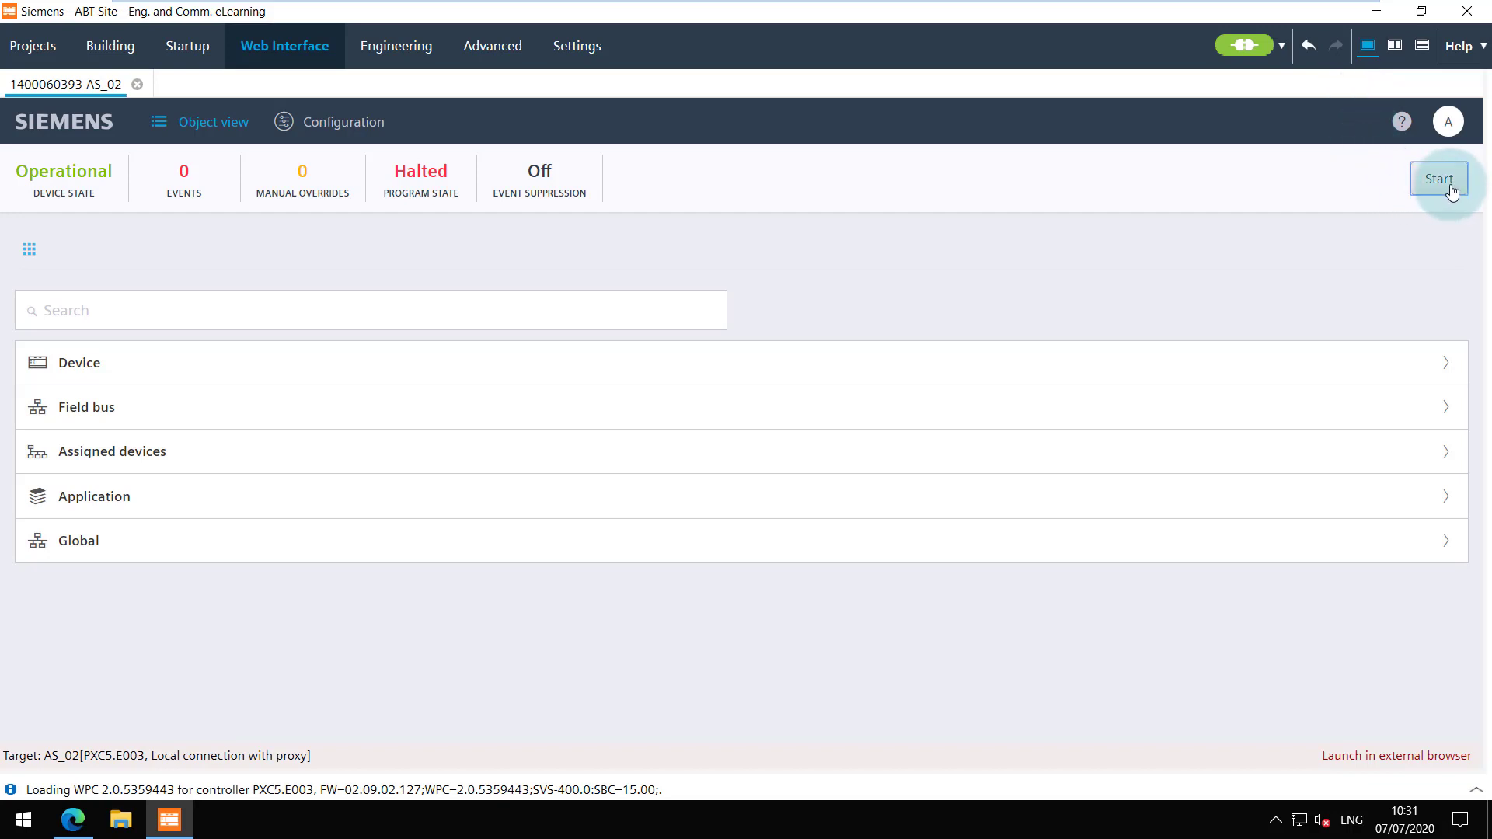
pyautogui.click(1437, 177)
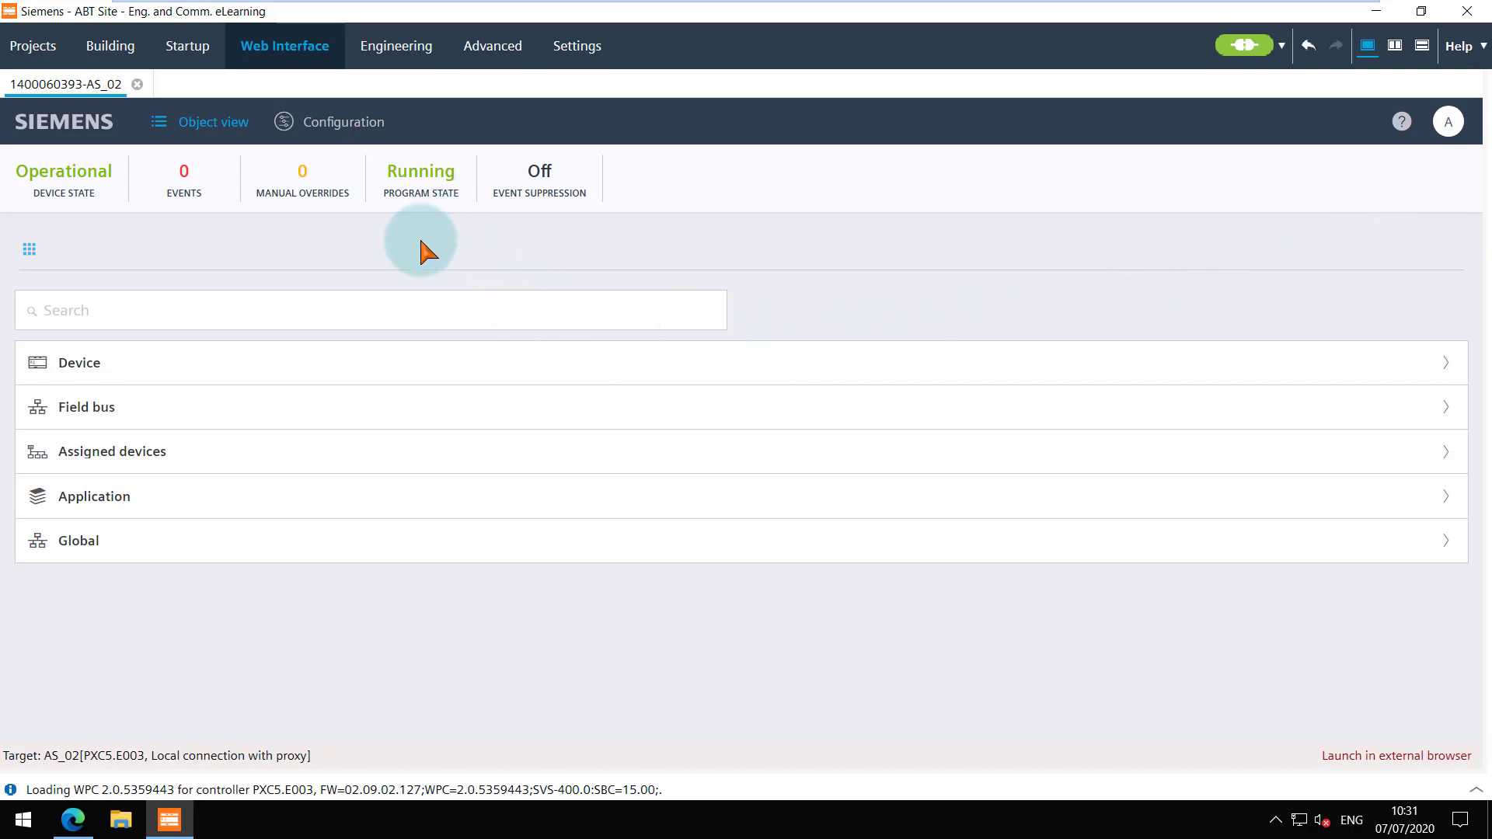
pyautogui.moveTo(141, 550)
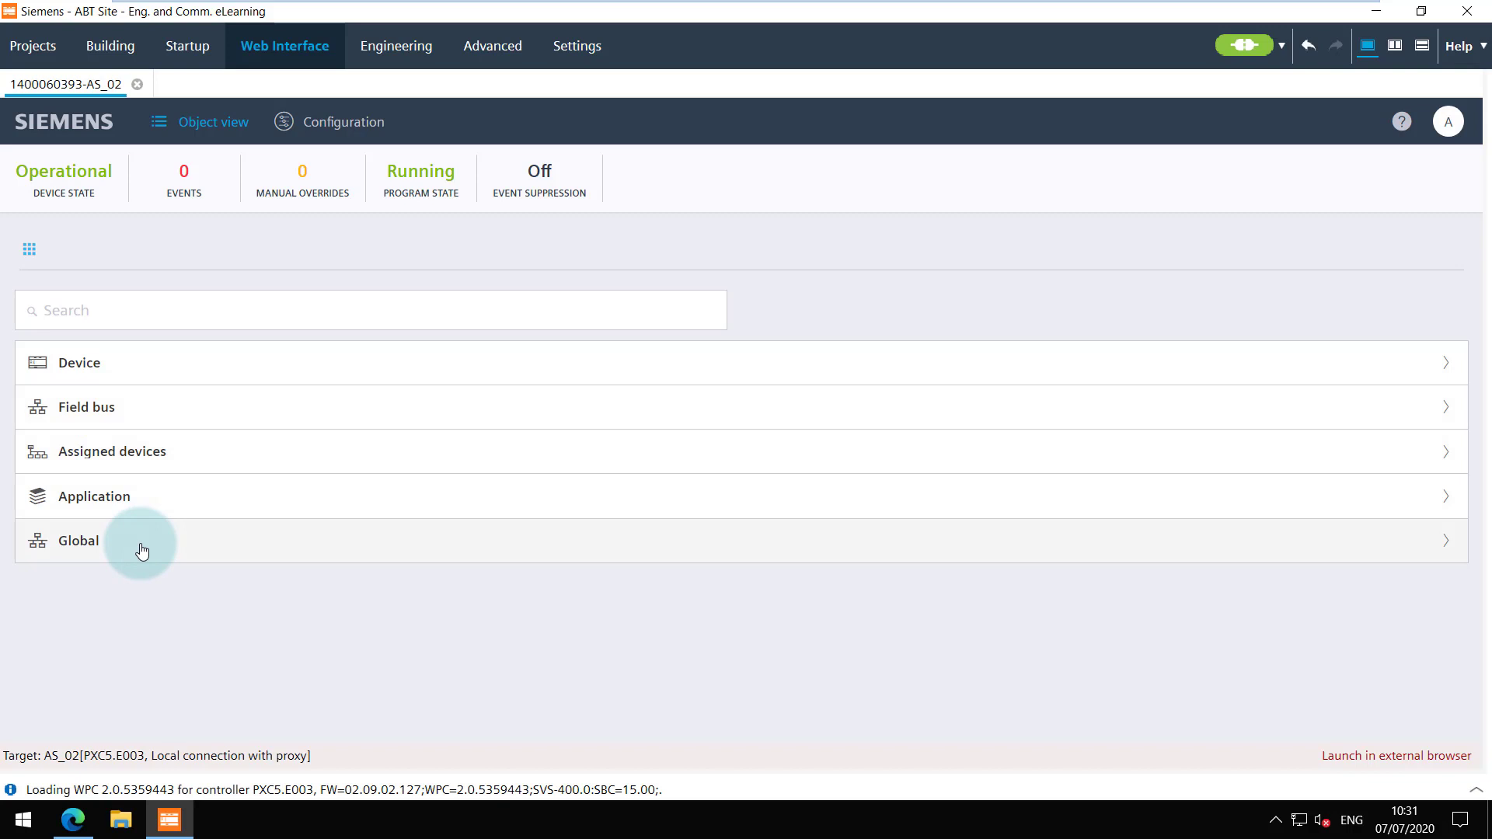
# Browse Global › Geographical › Top-down › Hello world objects, then return to the top-level object list.
pyautogui.click(77, 541)
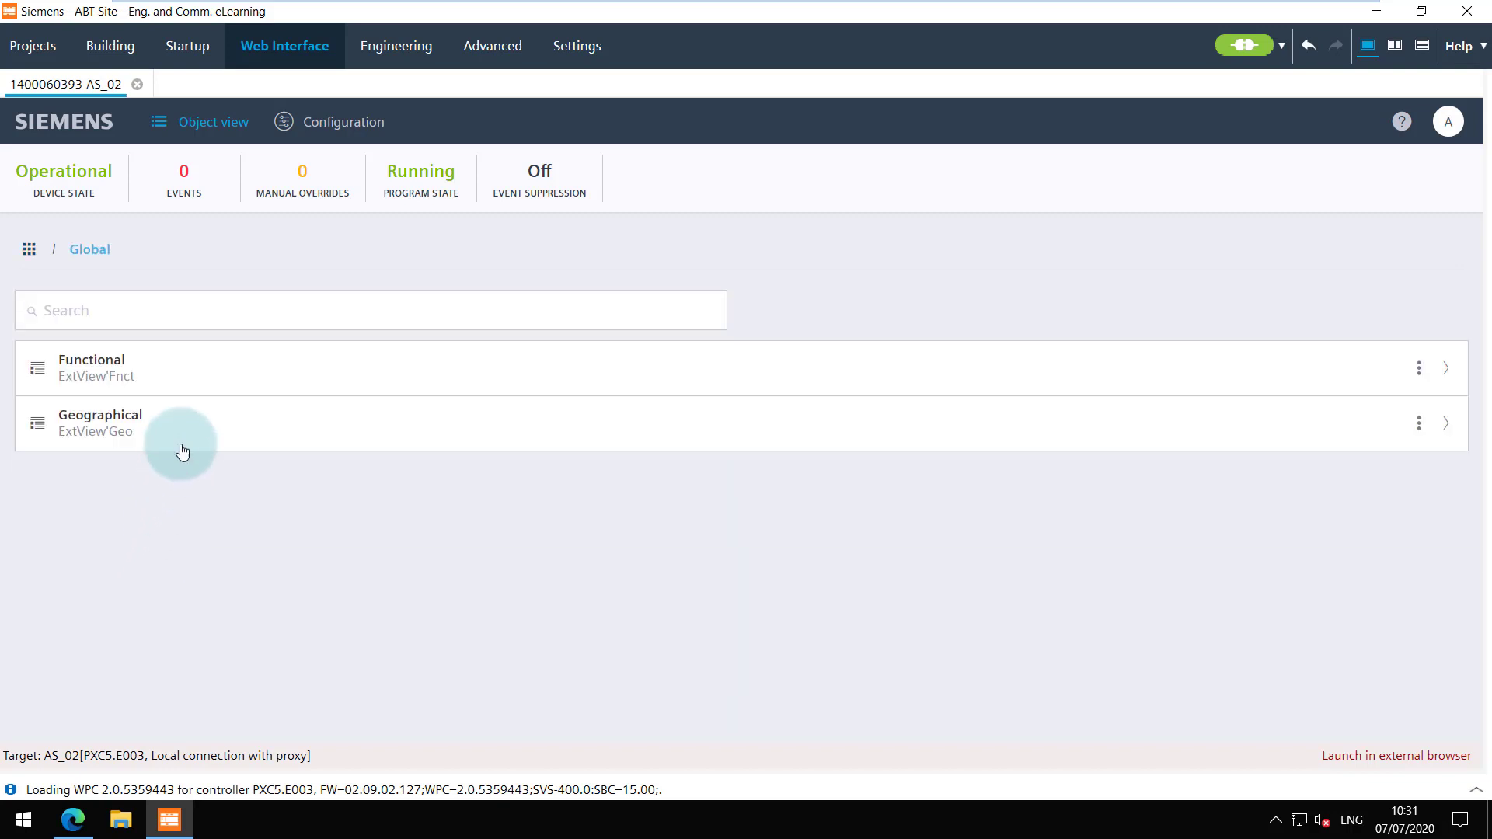
pyautogui.click(100, 422)
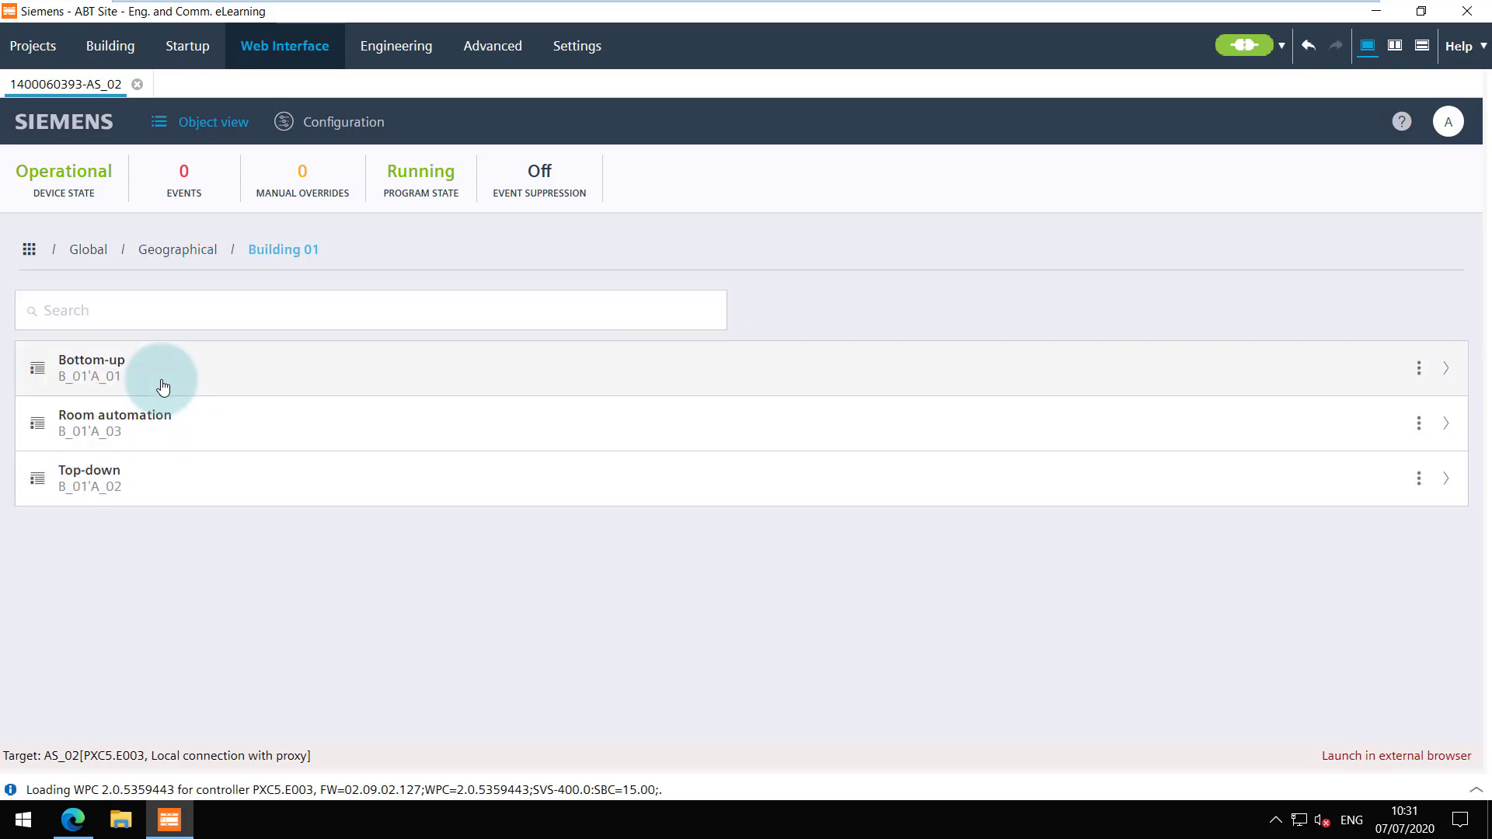
pyautogui.moveTo(163, 488)
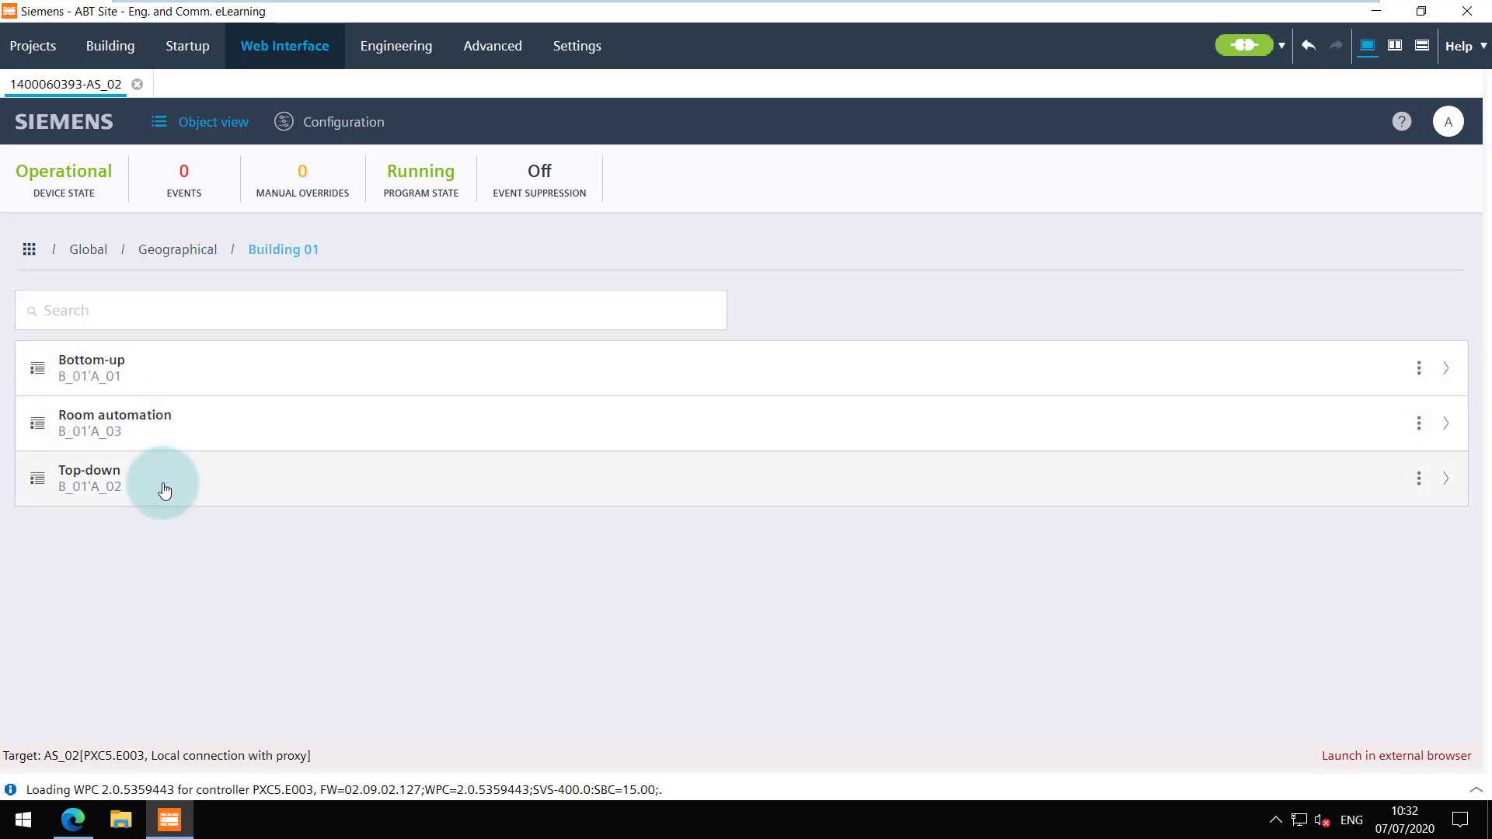
pyautogui.click(90, 477)
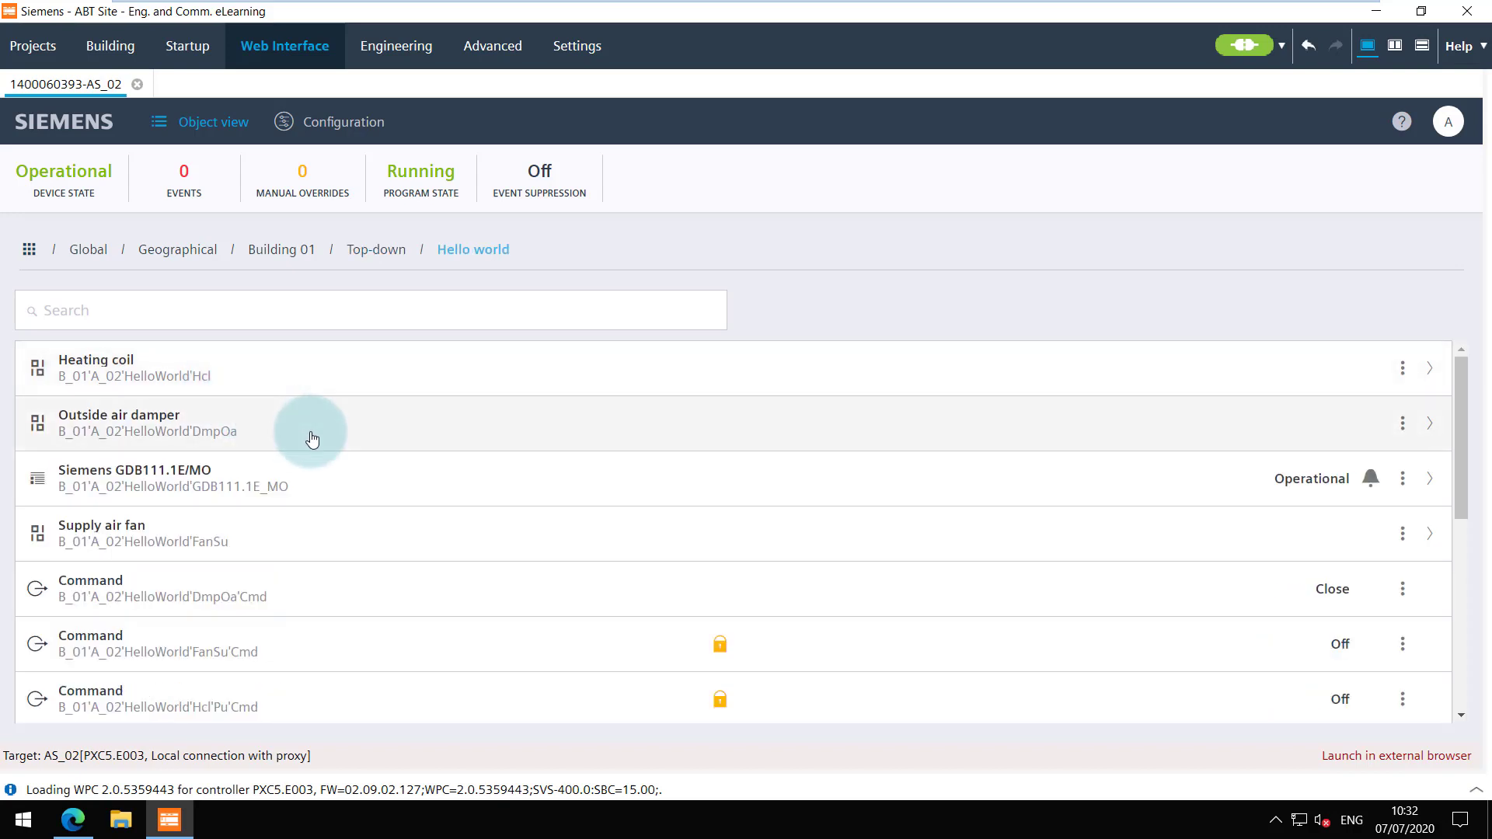
pyautogui.scroll(-3)
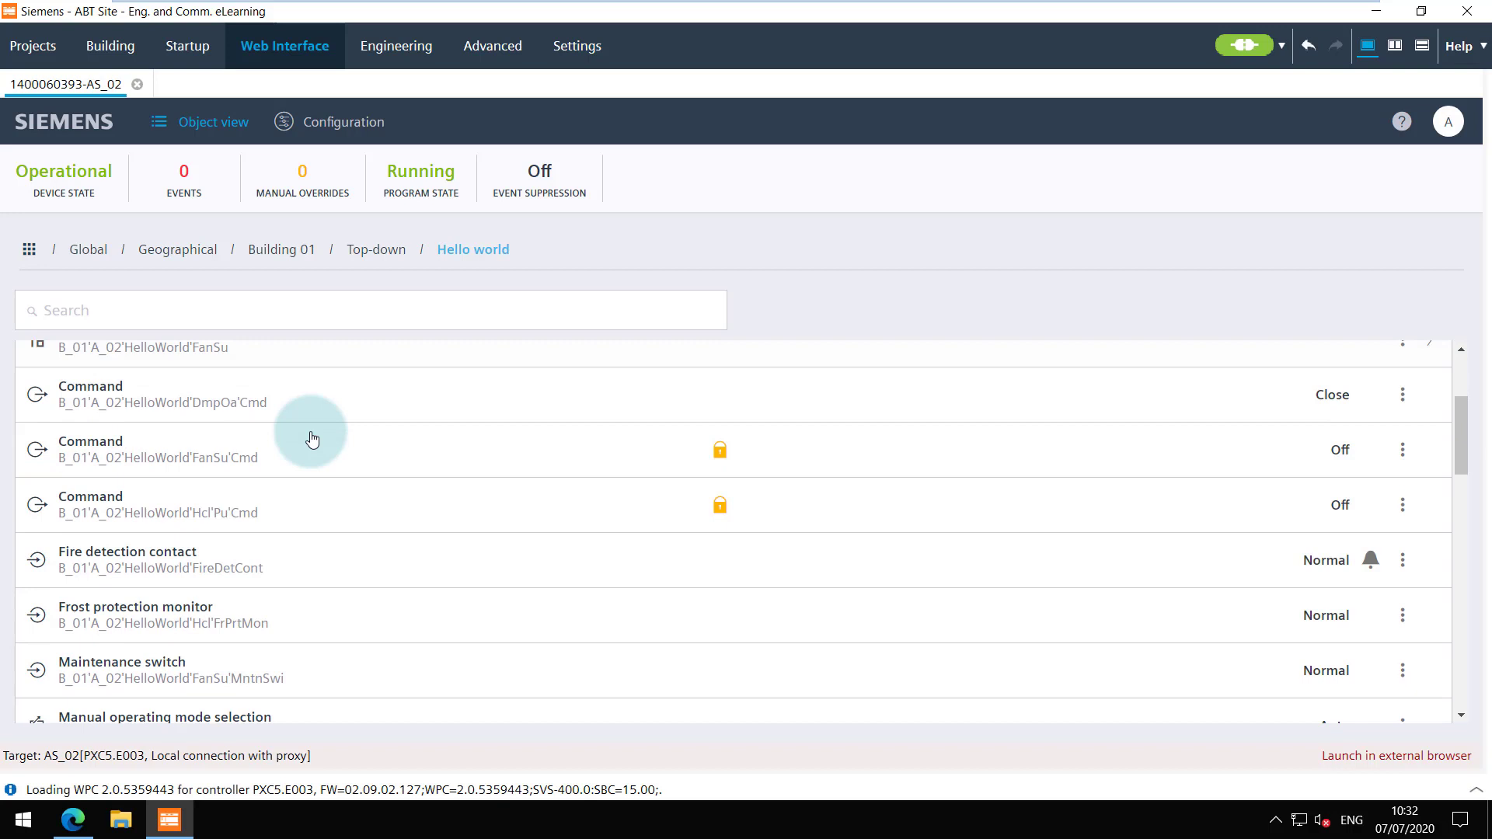
pyautogui.scroll(-3)
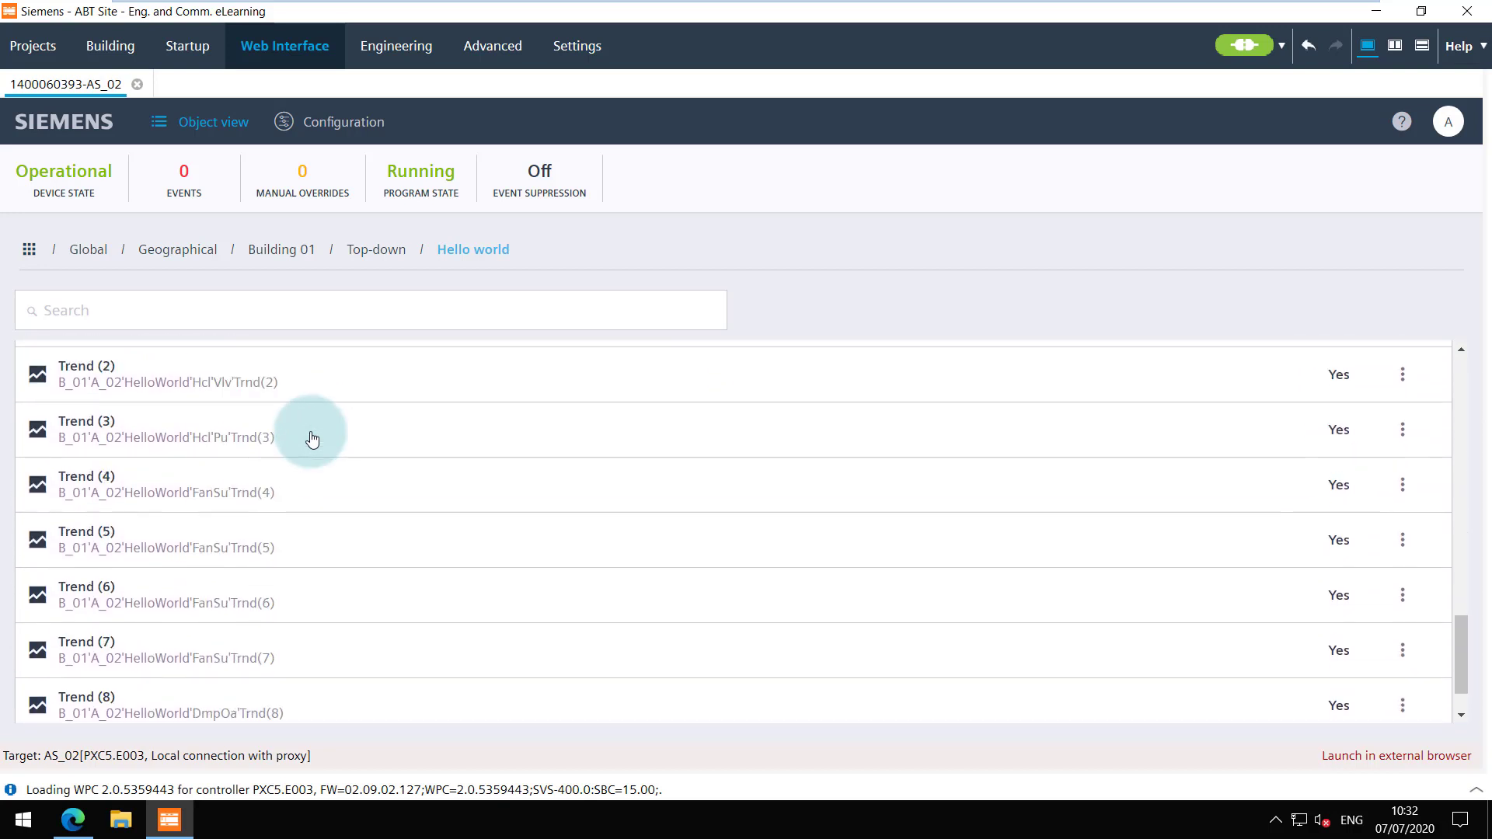
pyautogui.scroll(-3)
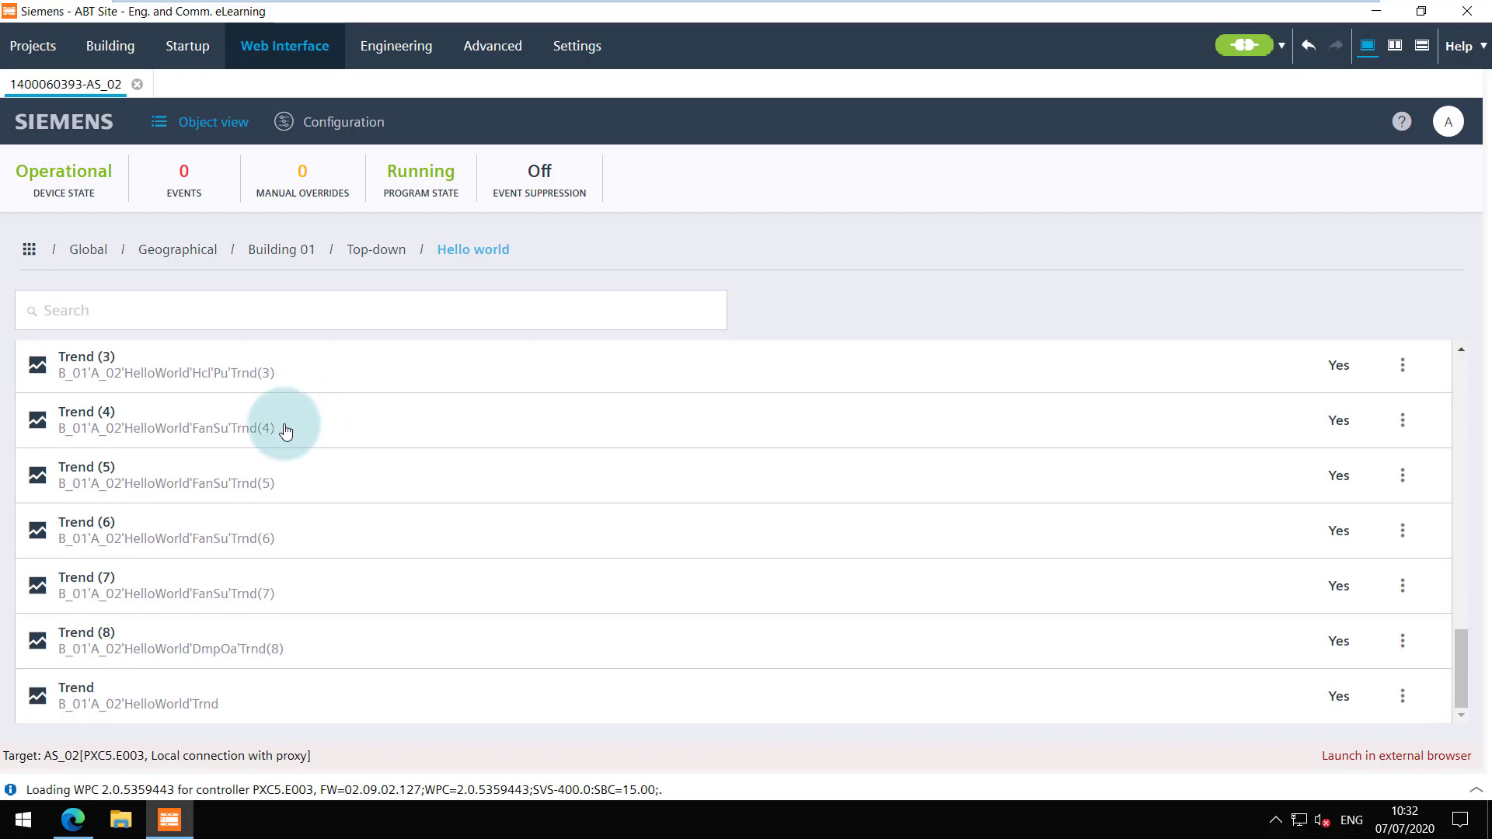
pyautogui.click(28, 248)
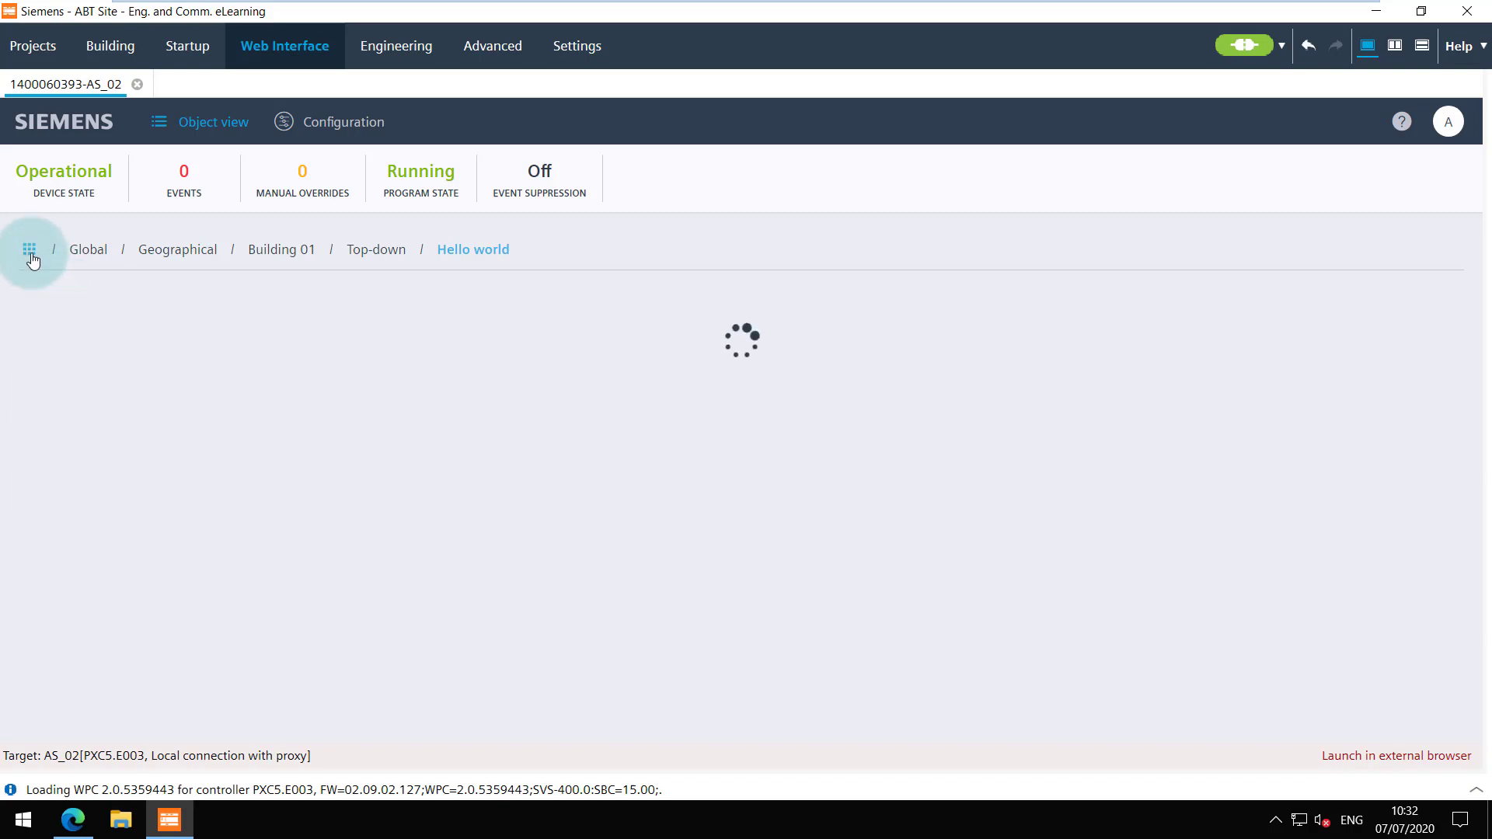
# Review the assigned devices list, then go back up to the Assigned devices and Device discovery entries.
pyautogui.click(30, 249)
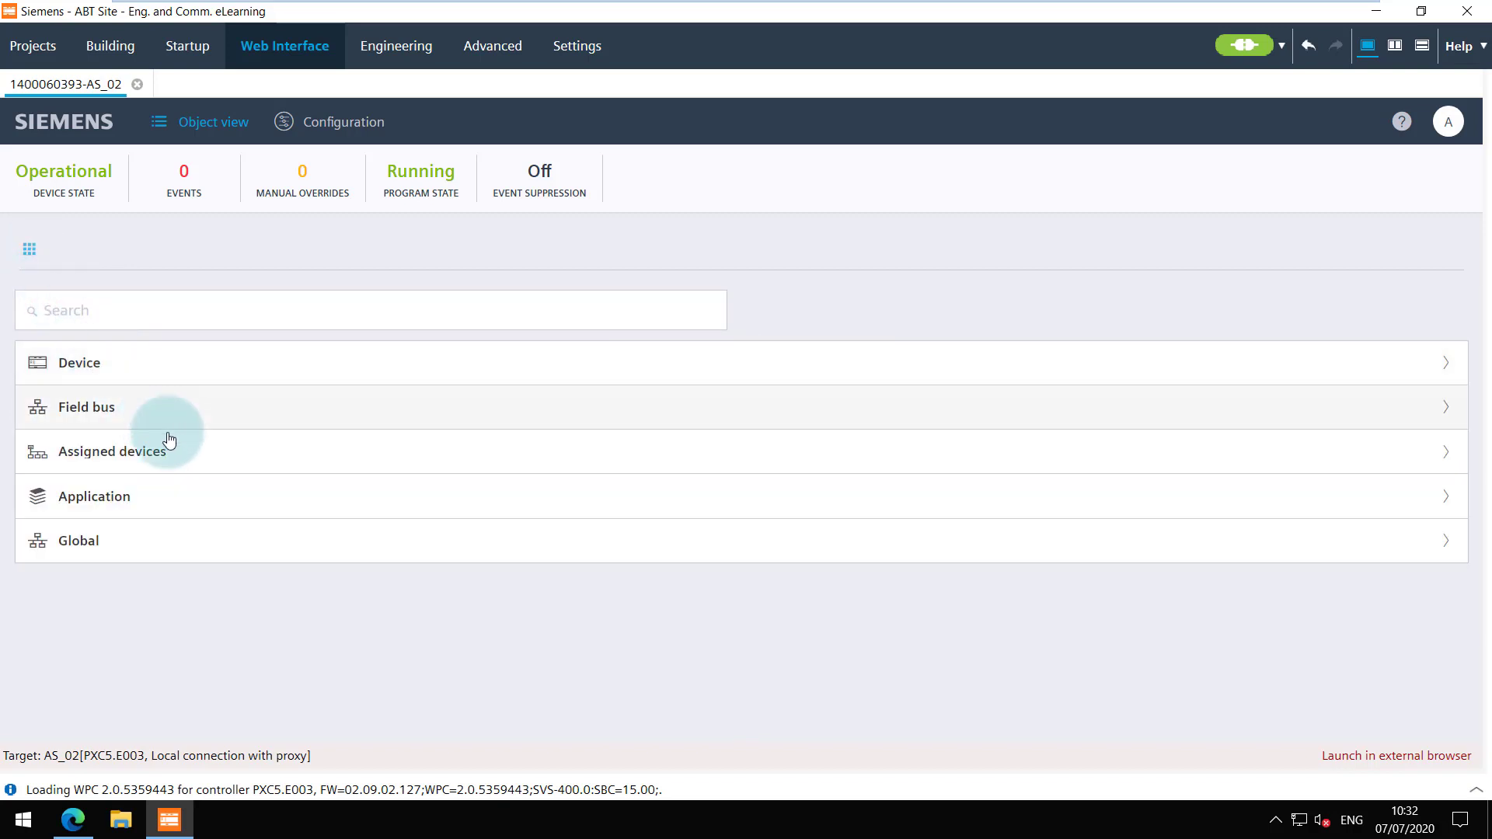
pyautogui.click(125, 451)
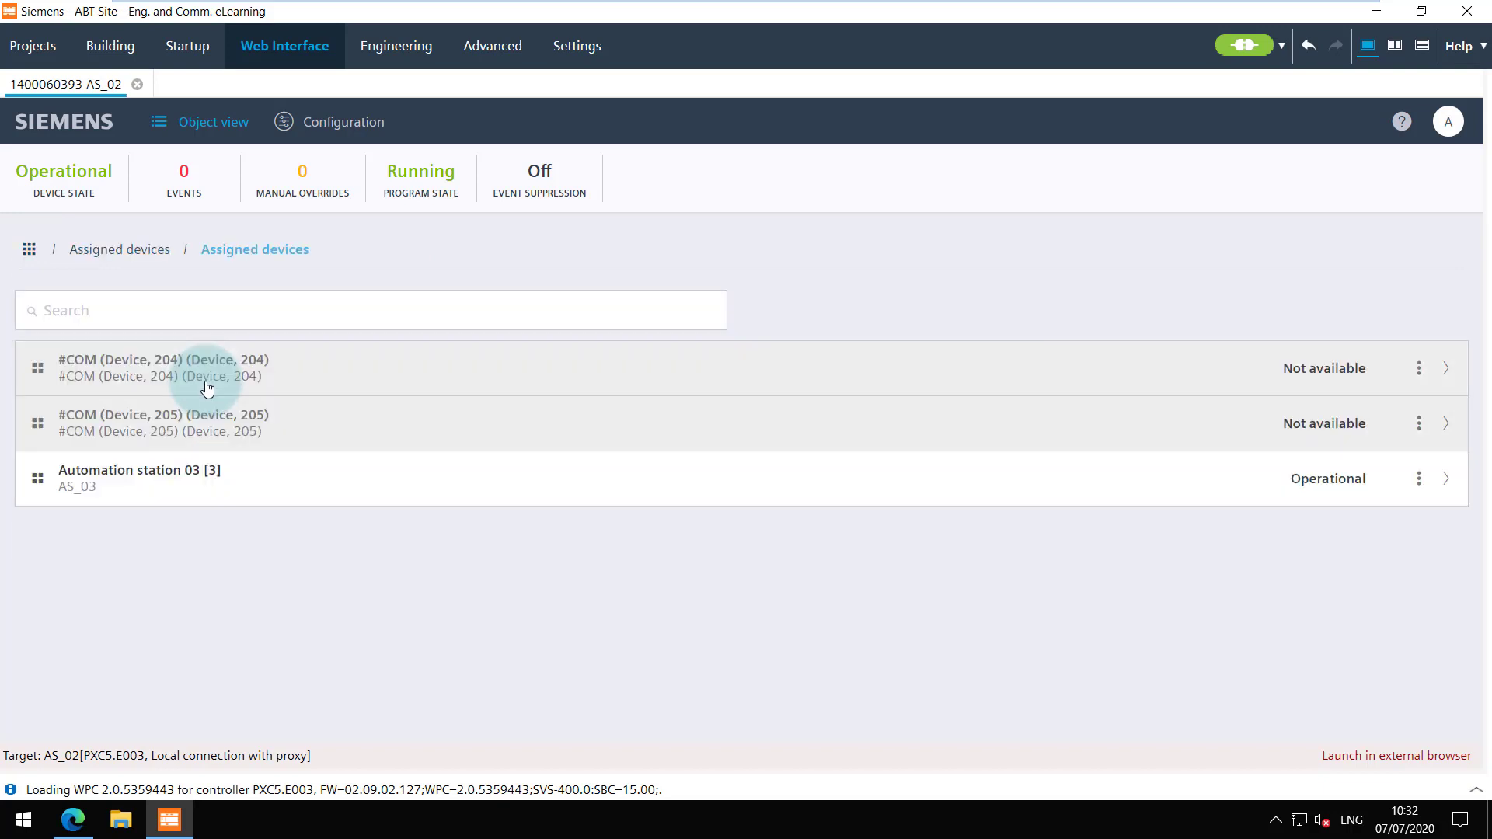
pyautogui.moveTo(314, 387)
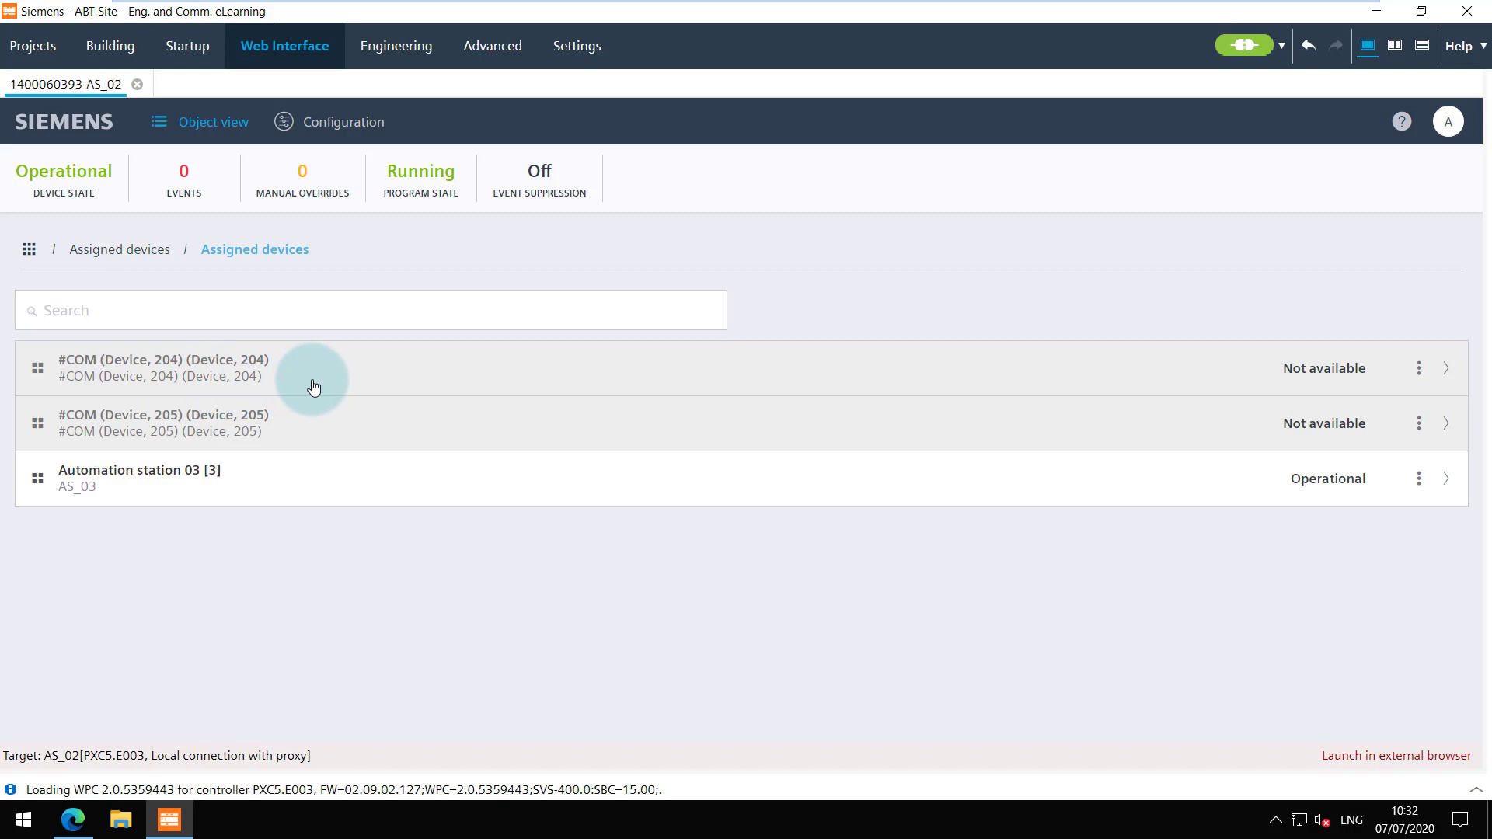
pyautogui.moveTo(317, 426)
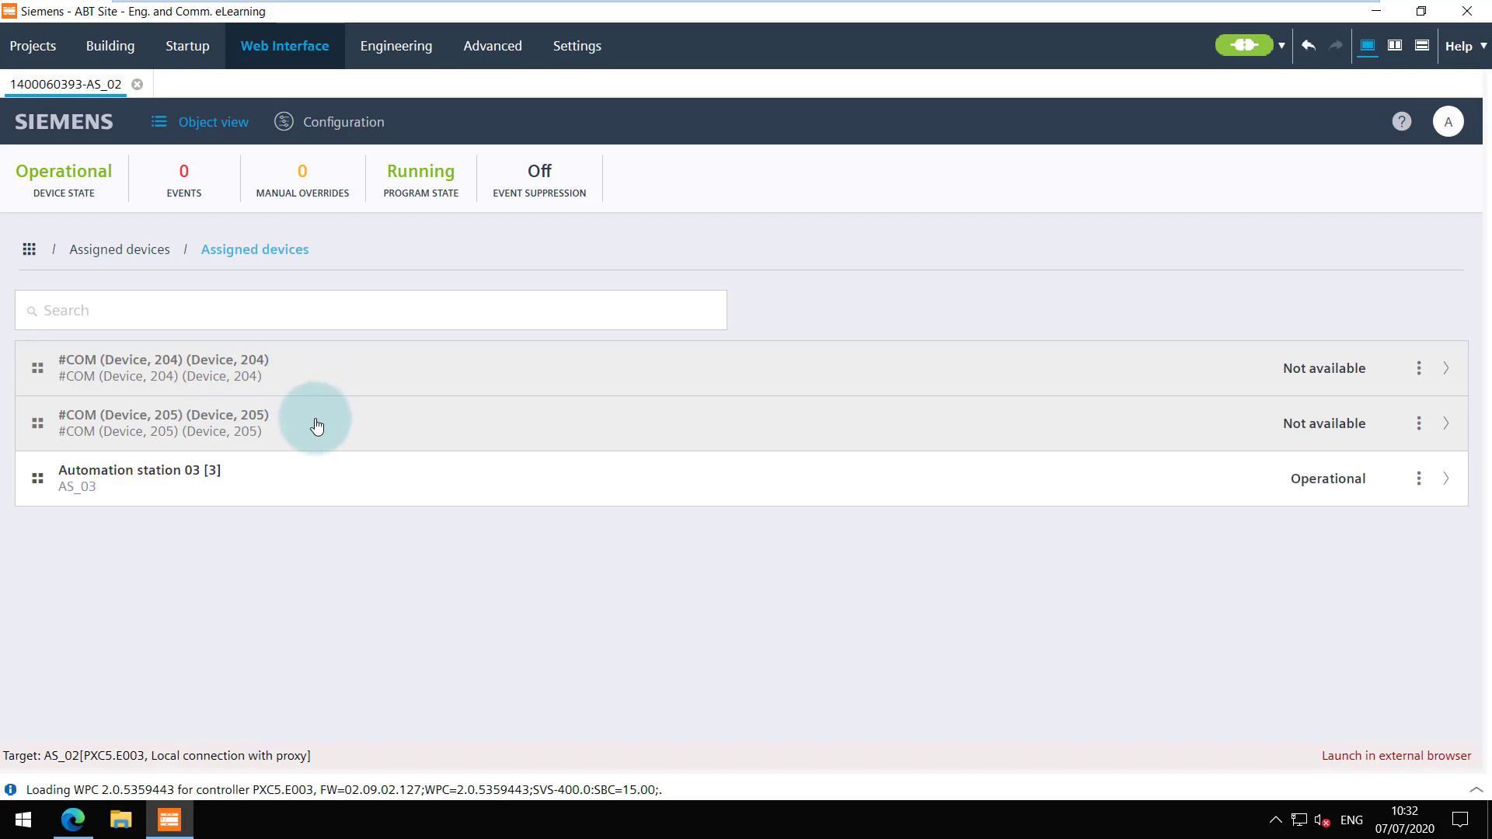
pyautogui.moveTo(309, 486)
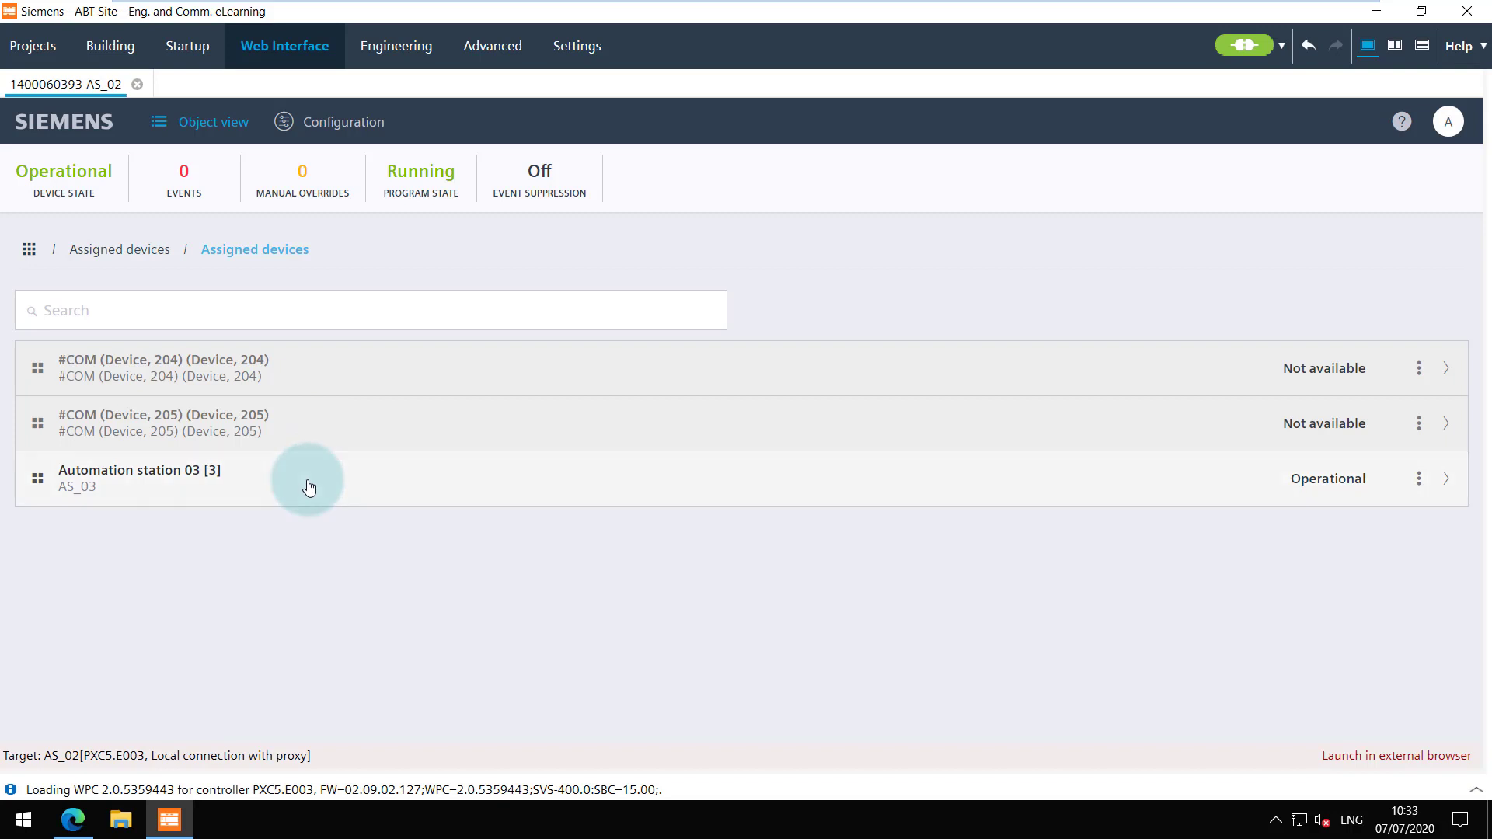
pyautogui.click(120, 248)
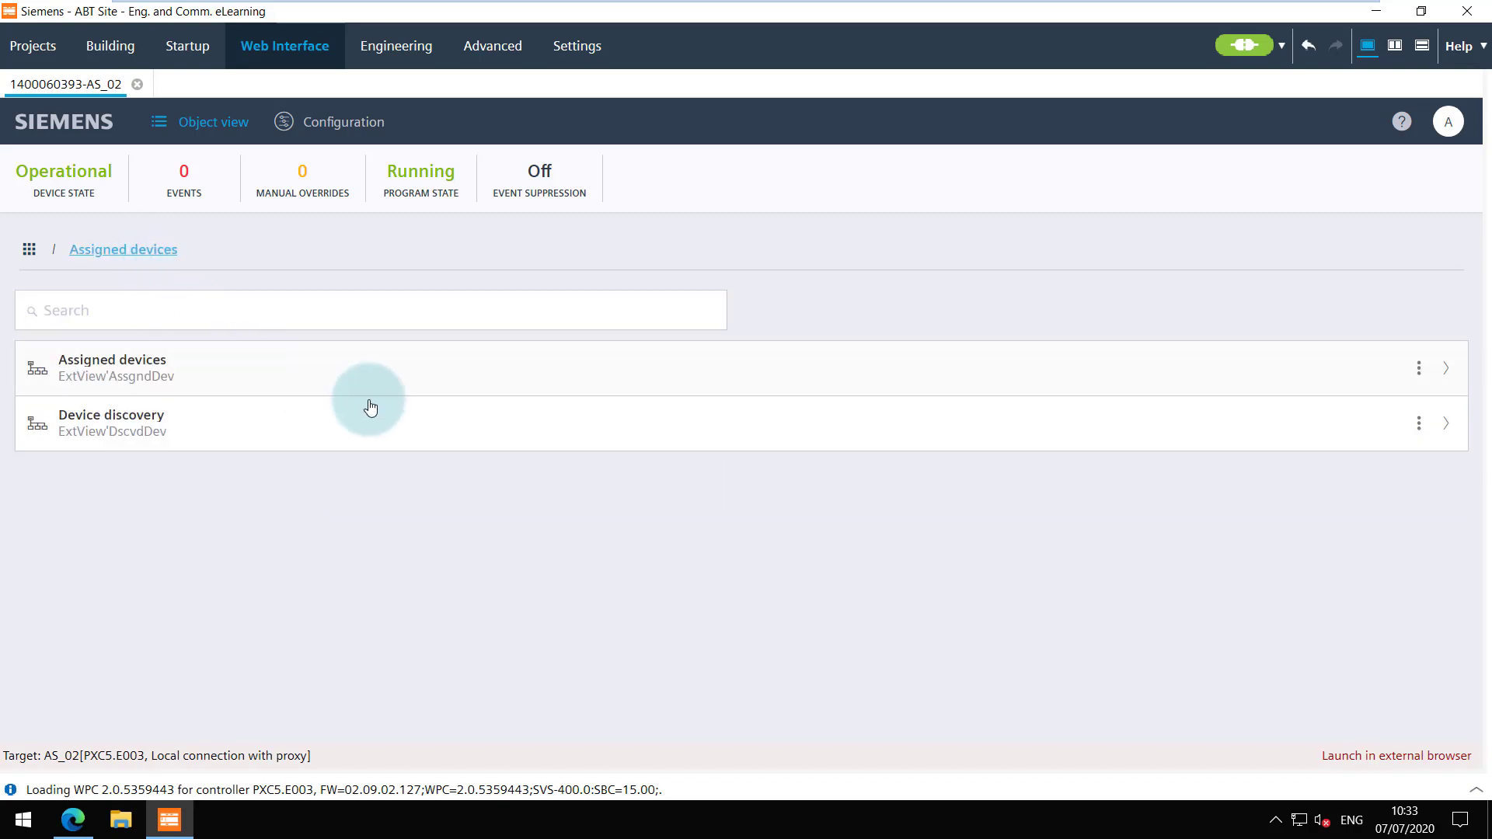
pyautogui.moveTo(1438, 423)
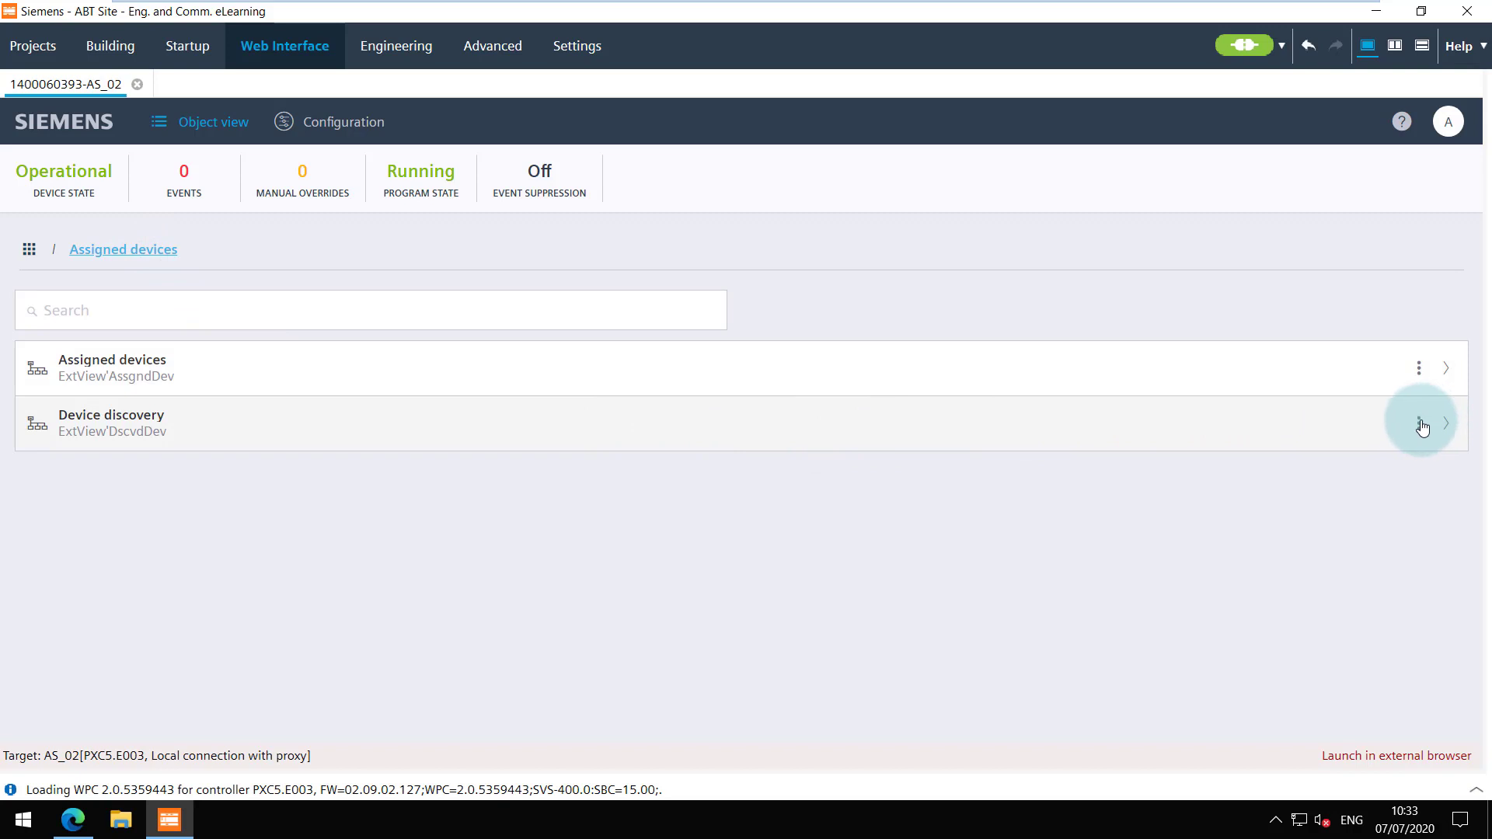
# Show the Device discovery properties and select the Include 3rd party devices field.
pyautogui.click(1444, 423)
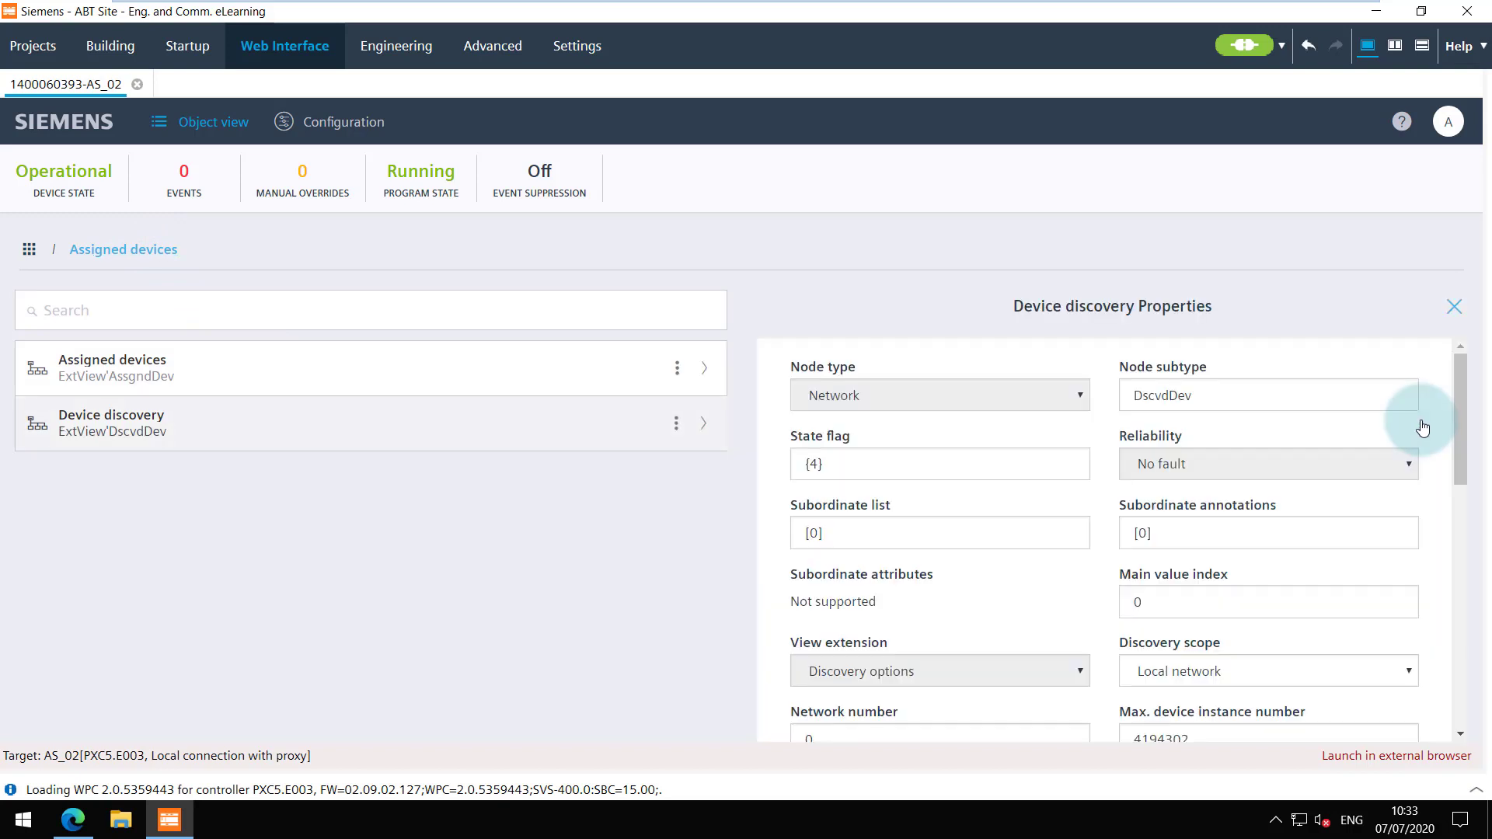
pyautogui.scroll(-3)
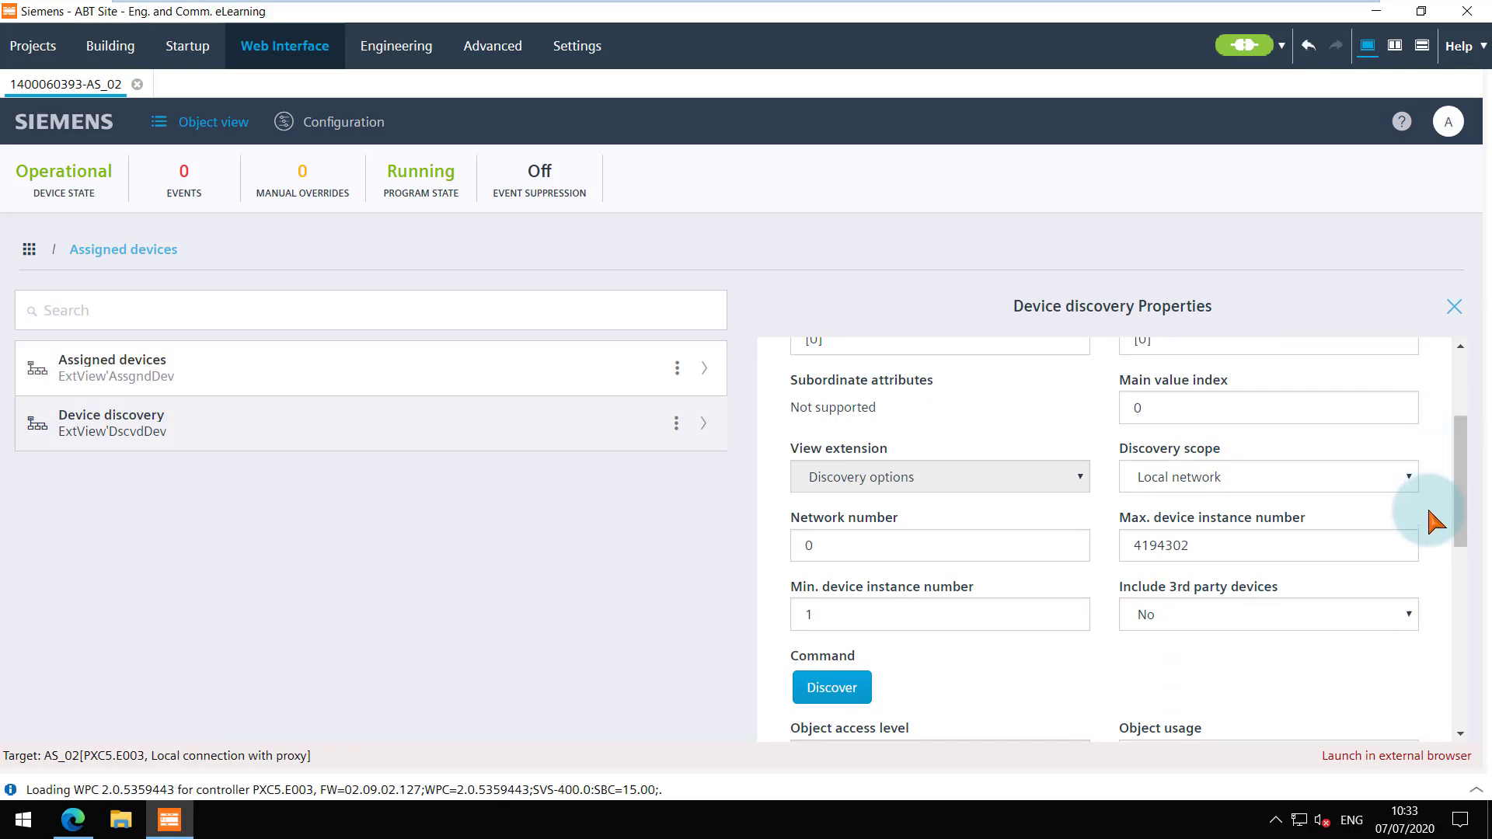
pyautogui.scroll(-3)
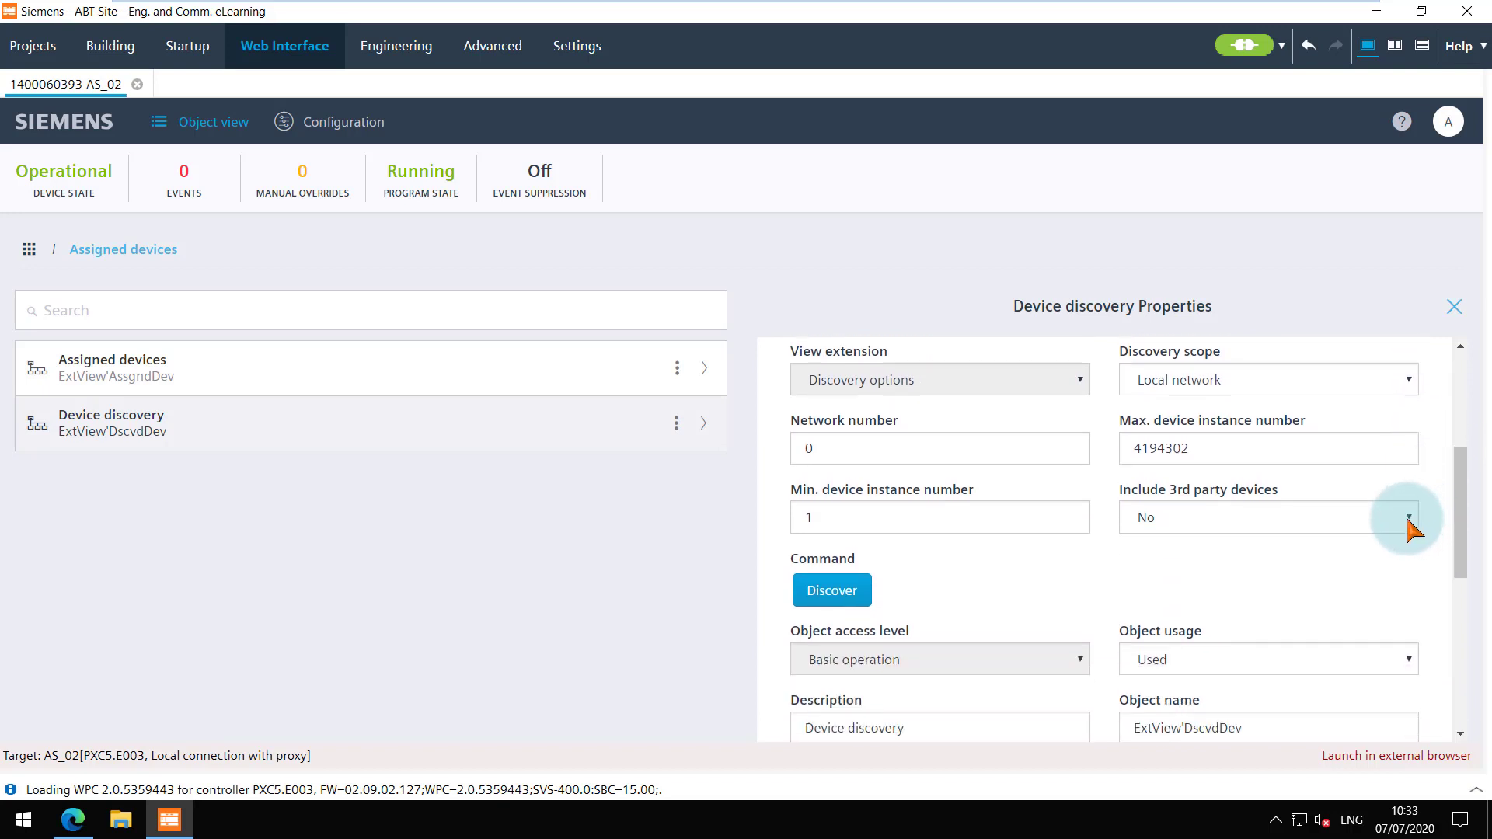
pyautogui.click(1408, 516)
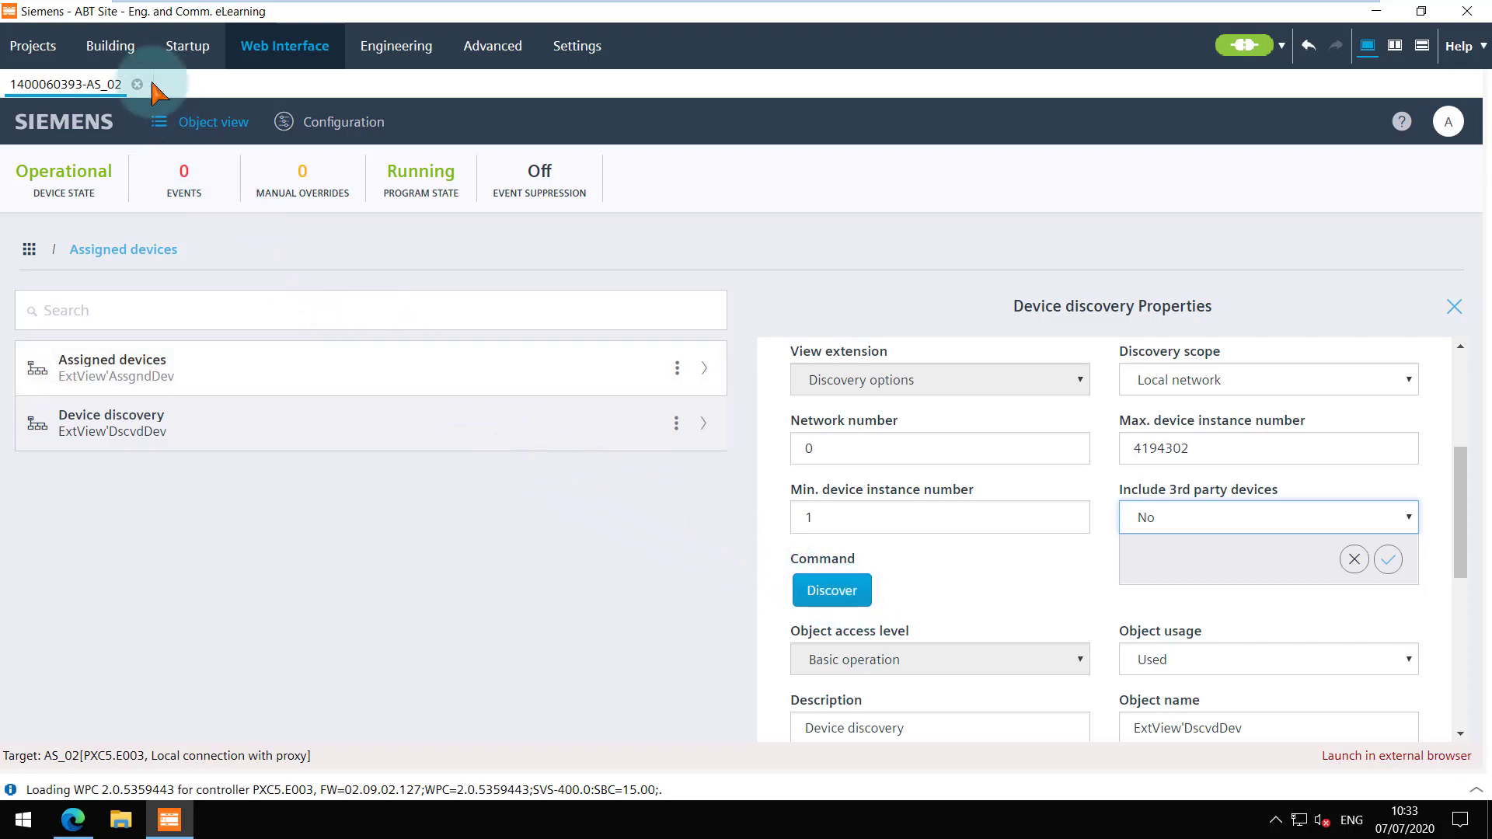
# Back in the Building structure, set AS_02's MS/TP port to COM2 (baud 76800, MAC address 1).
pyautogui.click(112, 46)
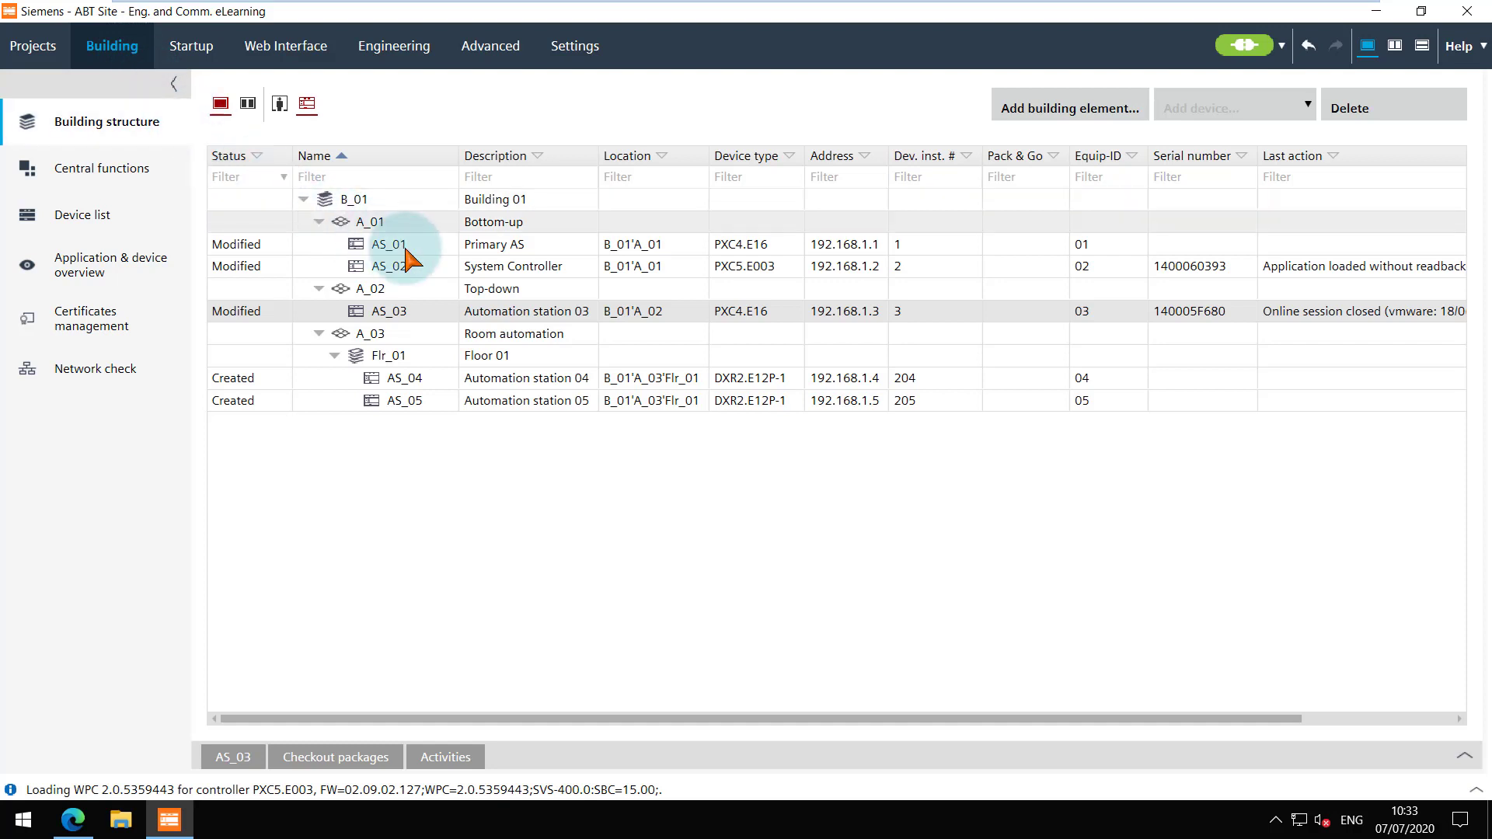
pyautogui.click(390, 266)
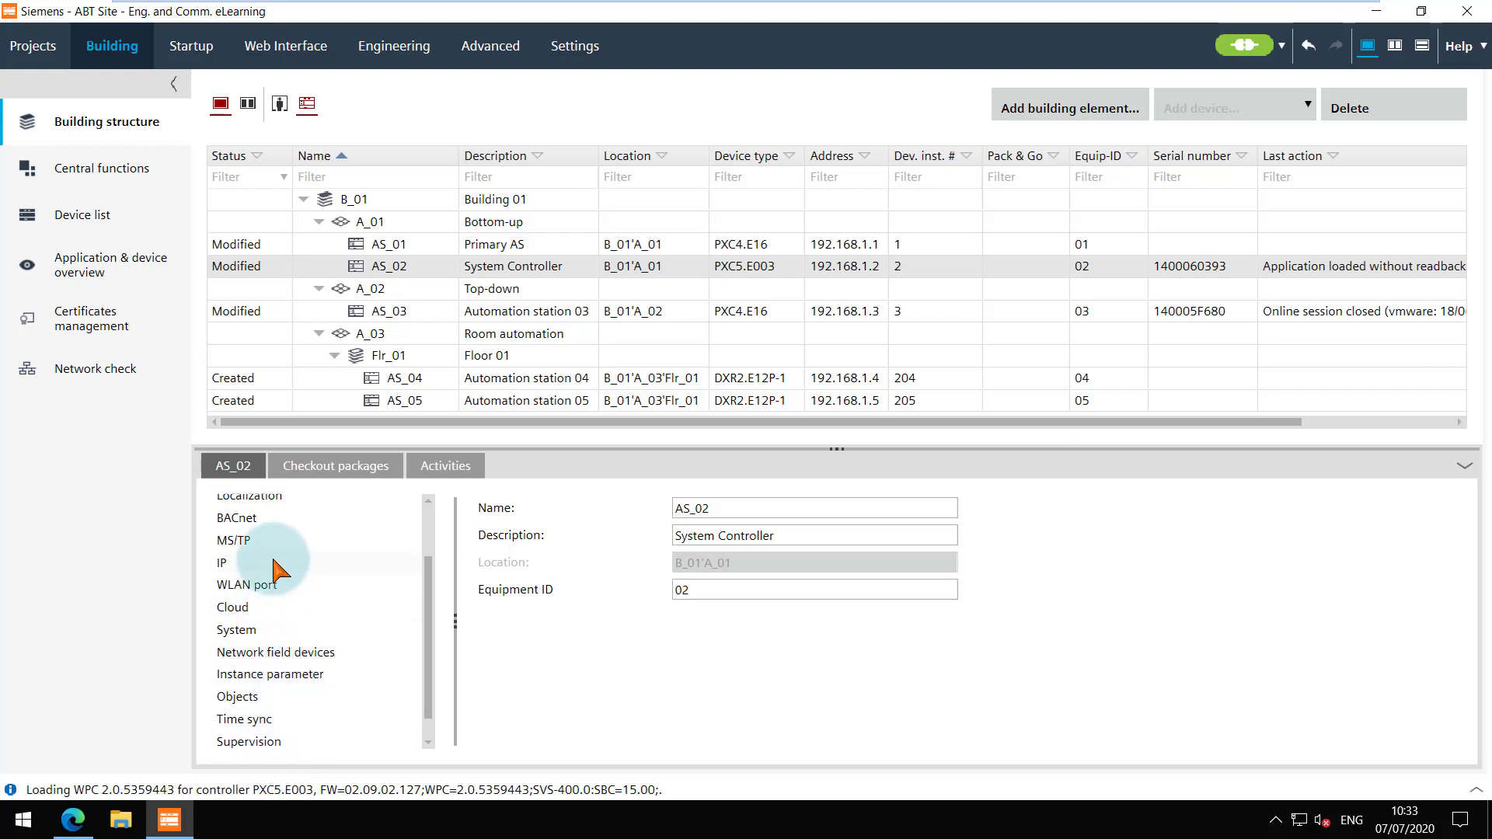
pyautogui.click(235, 539)
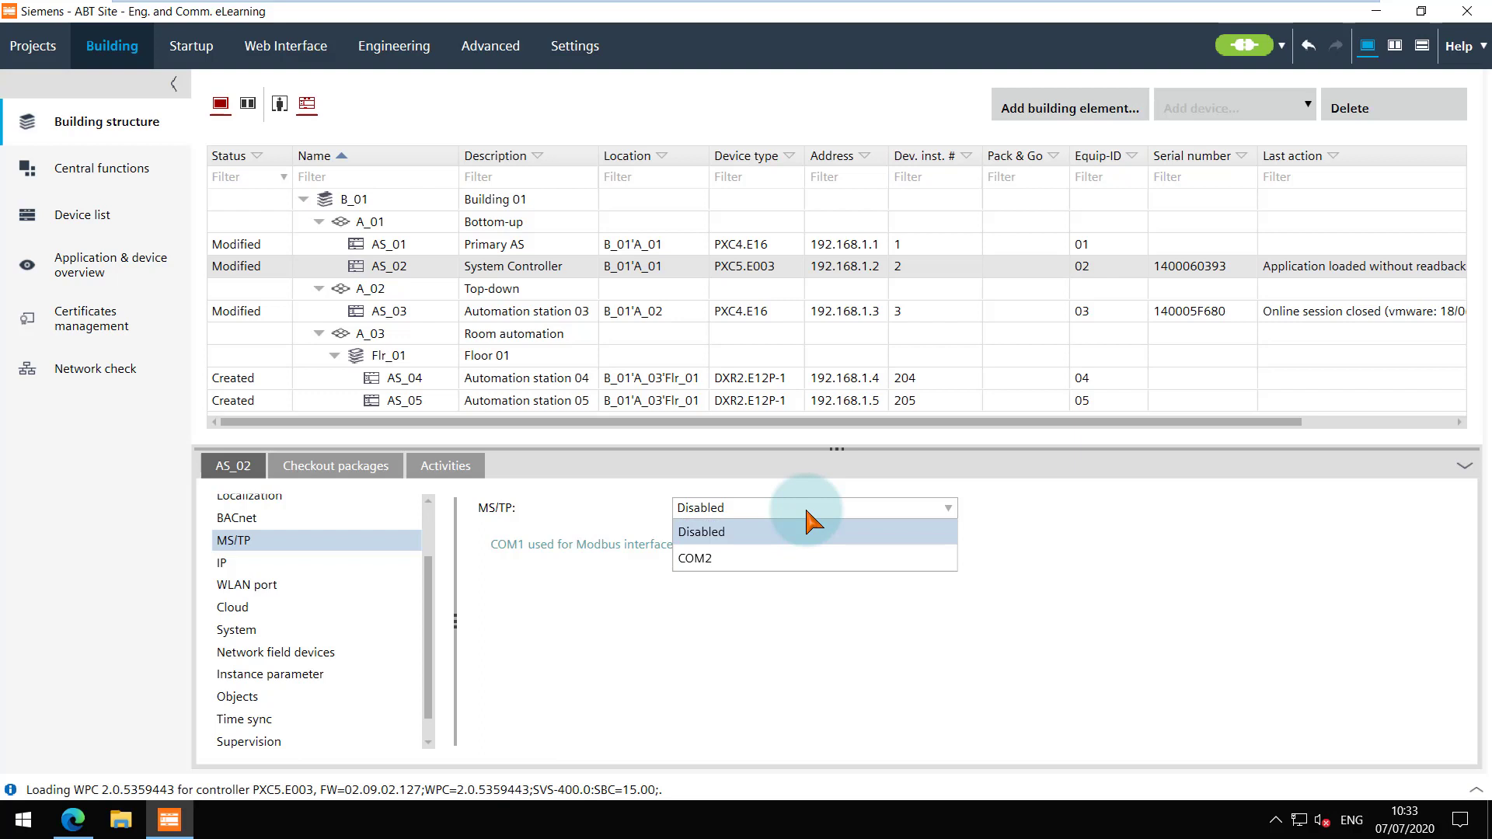
pyautogui.click(695, 558)
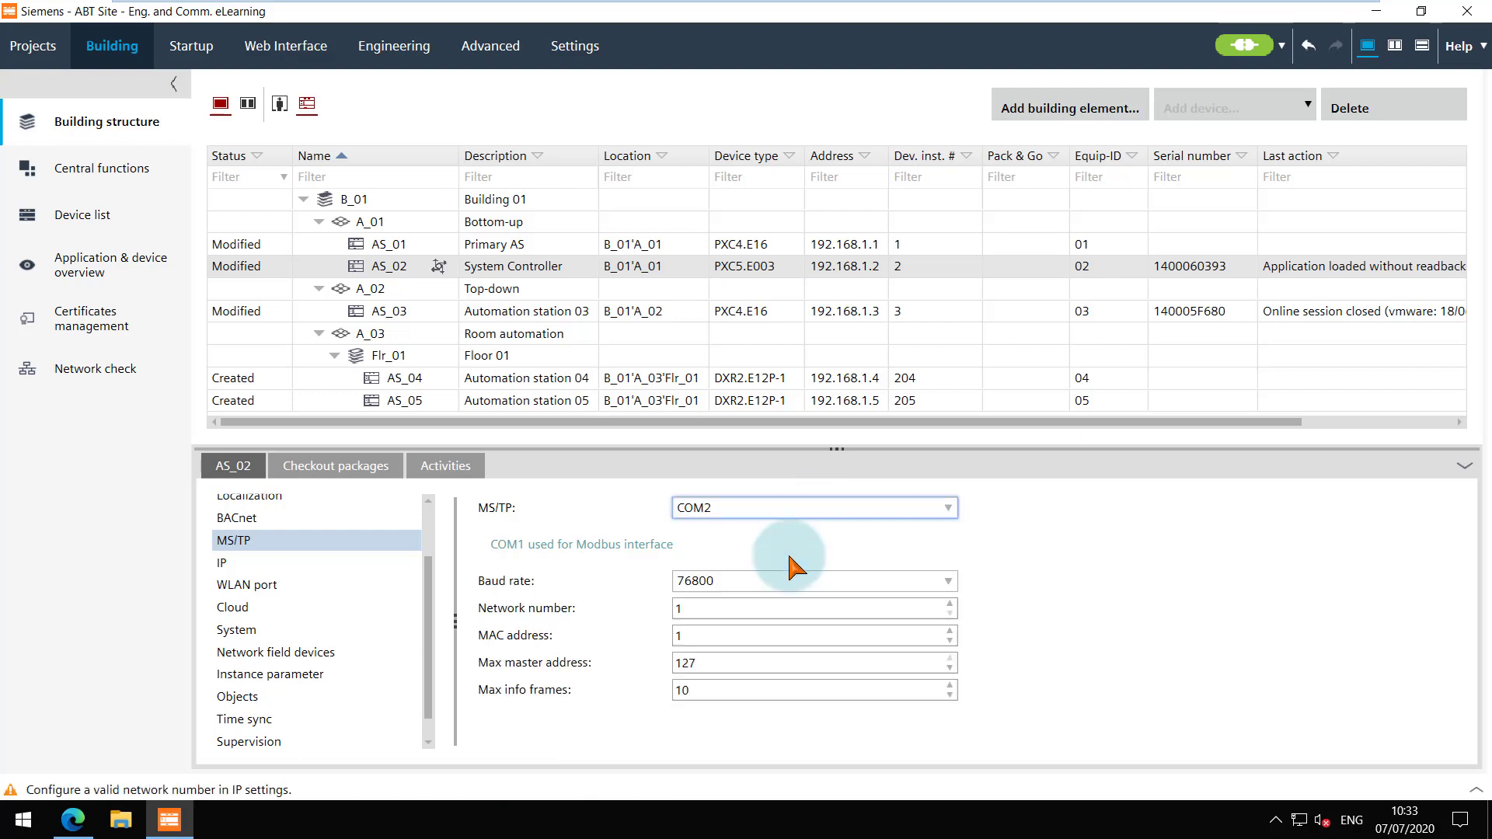